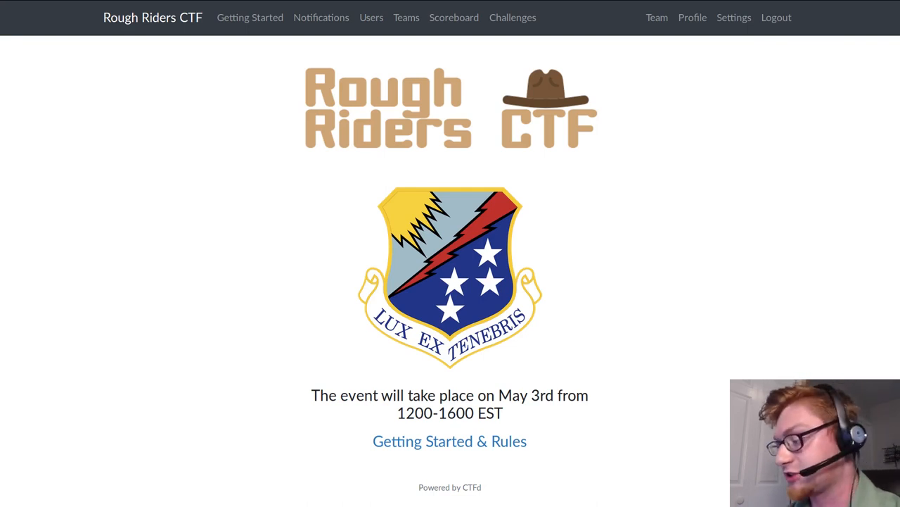
mouse_move(654, 405)
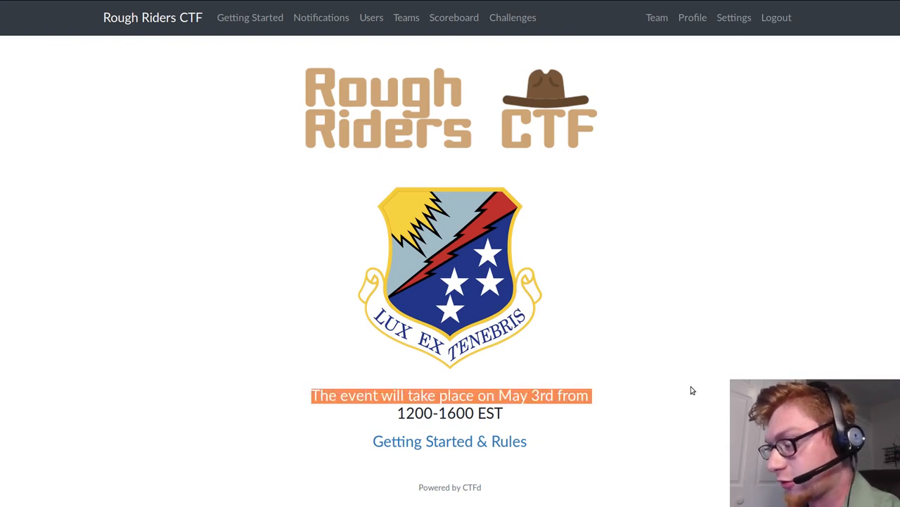
mouse_move(512, 17)
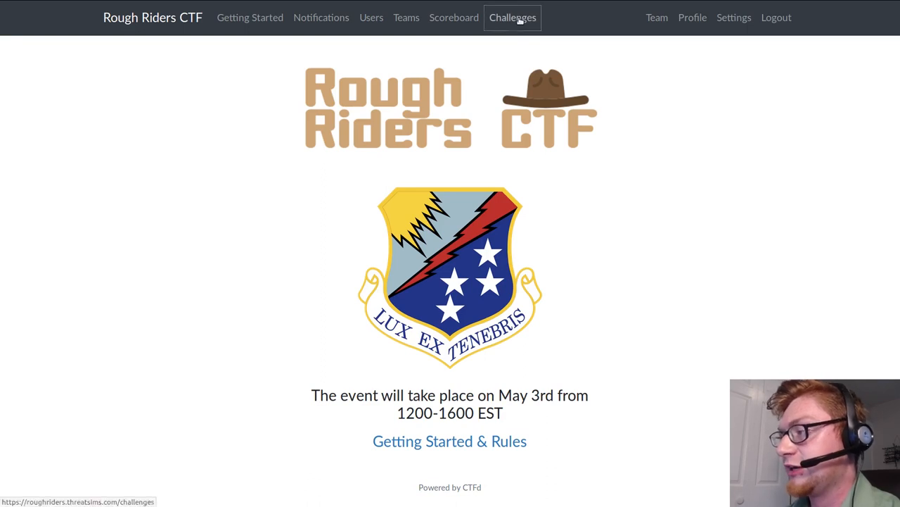
Step: Request the Challenges page from the Rough Riders CTF home page
click(512, 17)
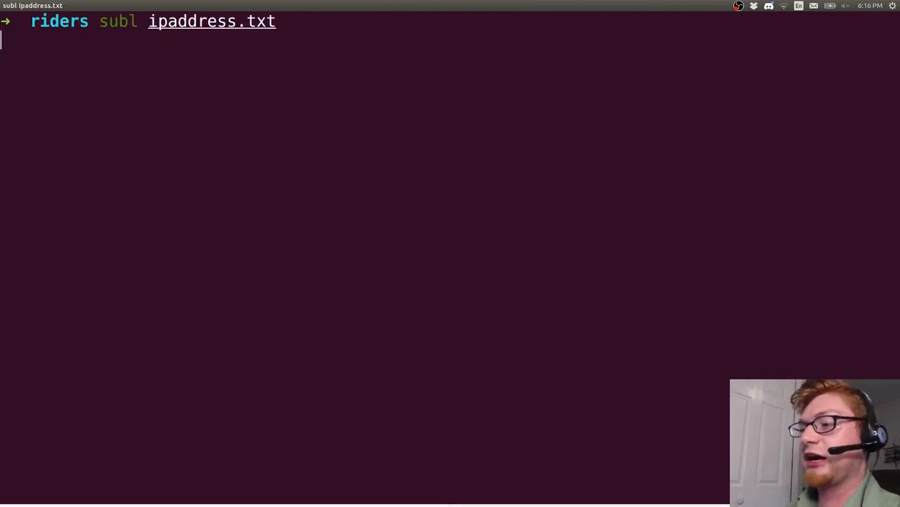
Step: Open ipaddress.txt in Sublime Text and scroll through its IP and CIDR subnet pairs
key(Return)
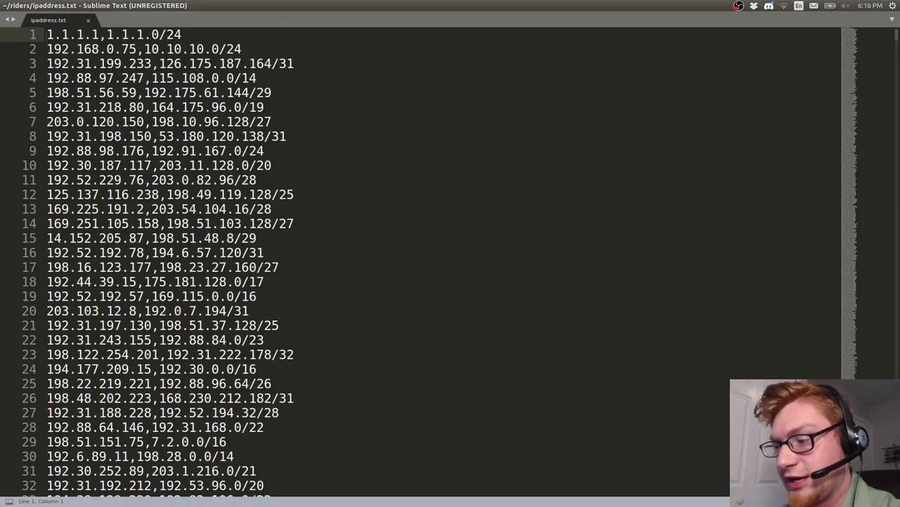
scroll(down, 3)
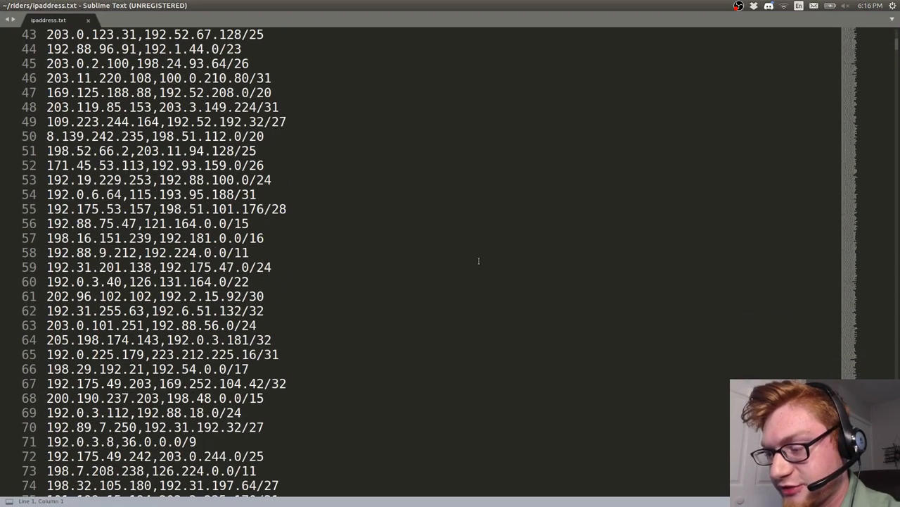
scroll(down, 3)
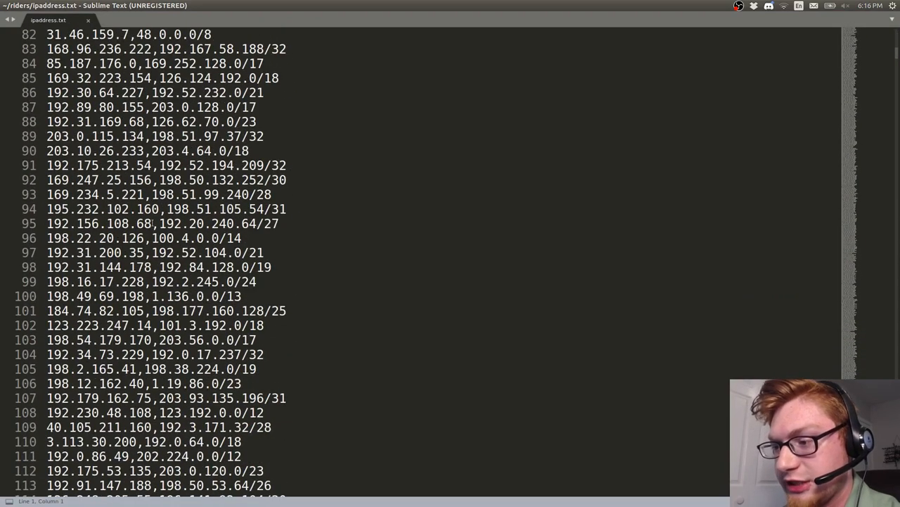
click(164, 223)
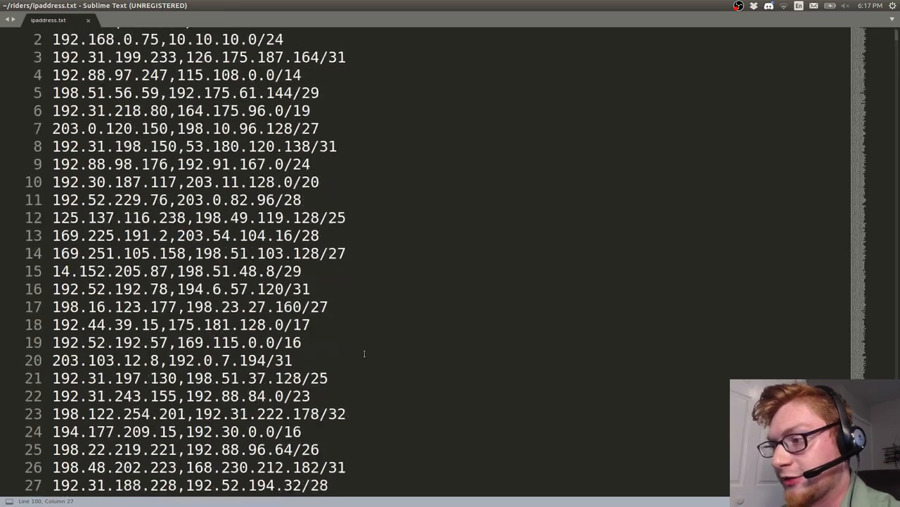
scroll(down, 3)
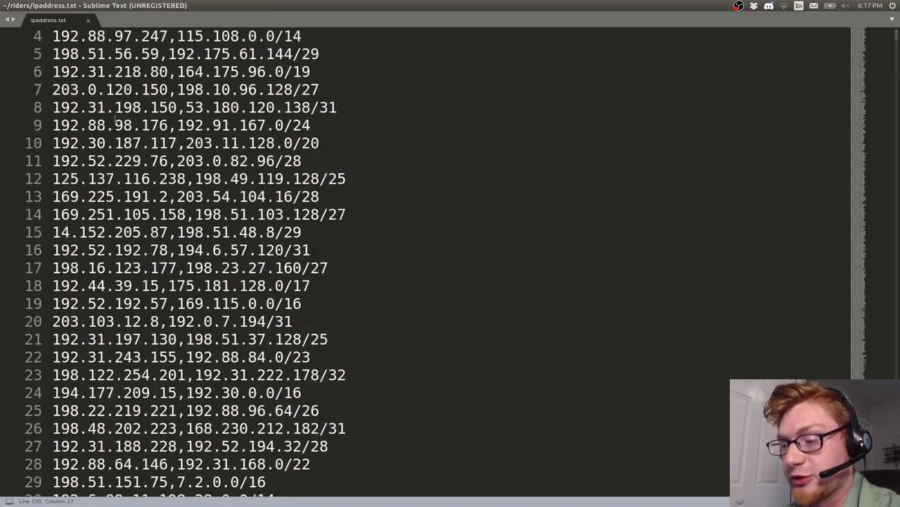
scroll(down, 3)
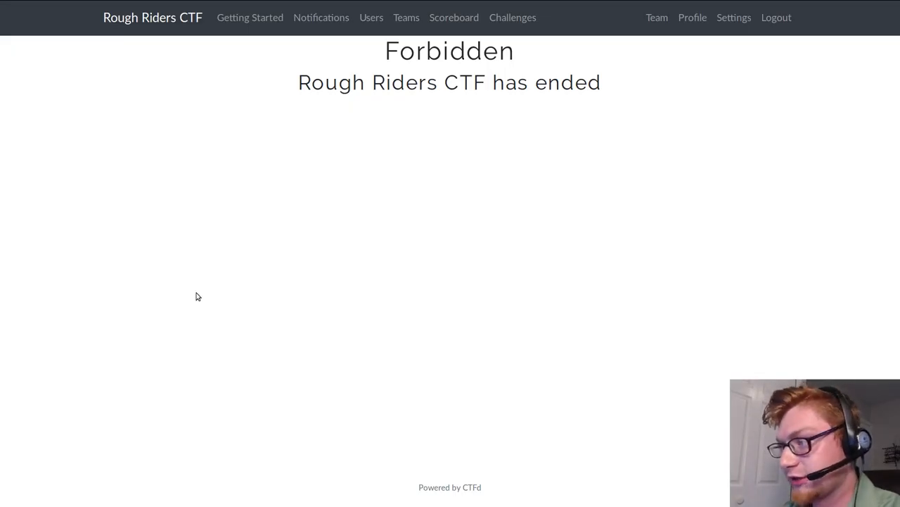
mouse_move(275, 311)
text(google)
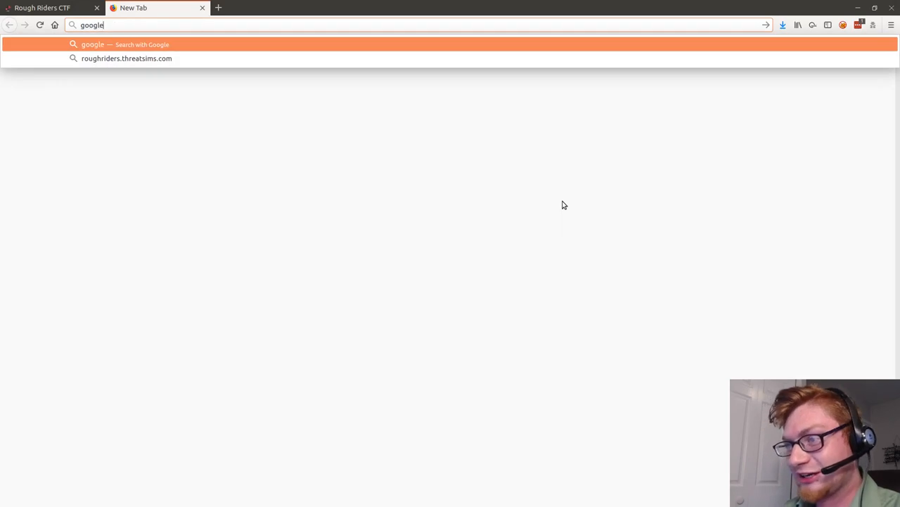
Step: Search Google for 'python netaddr', view its PyPI page, then open the Read the Docs documentation
key(Escape)
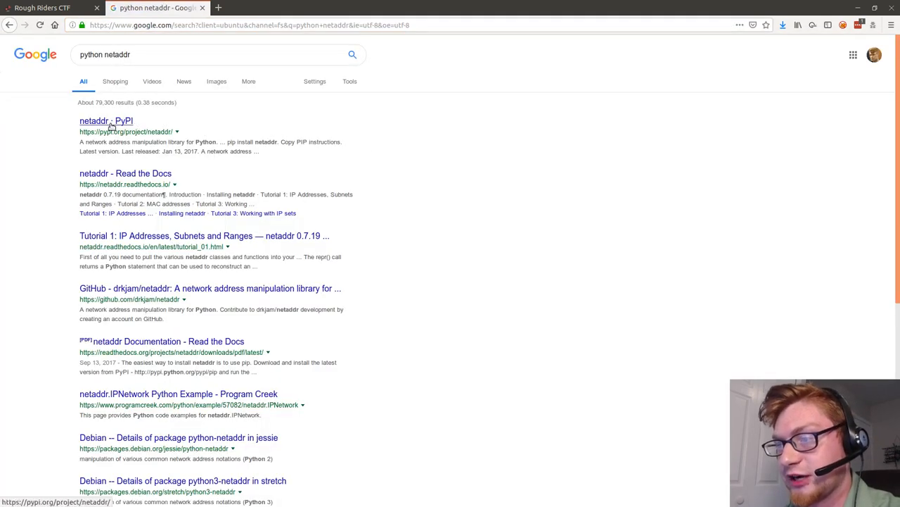
click(102, 120)
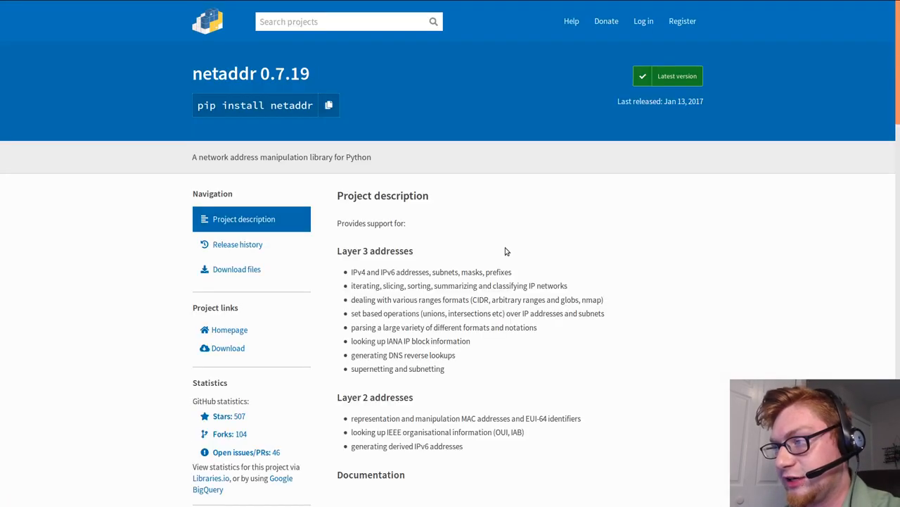
scroll(down, 3)
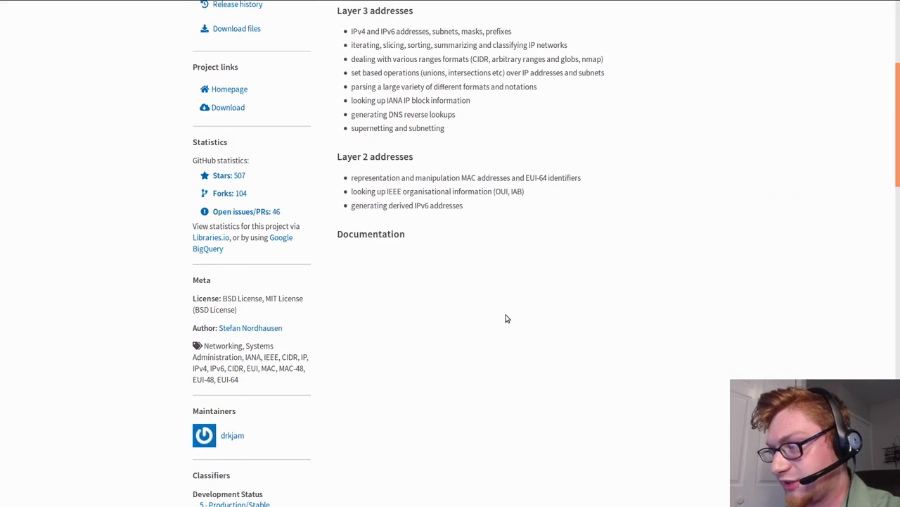
scroll(up, 3)
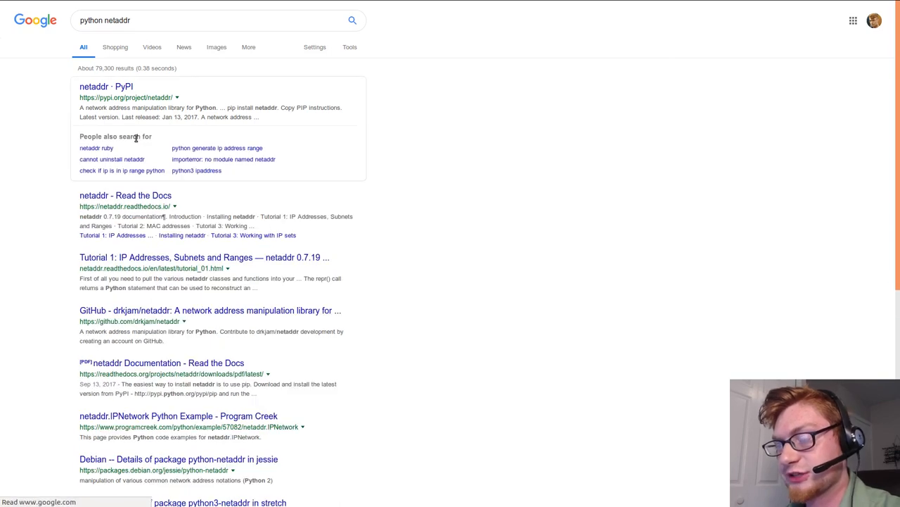
click(119, 197)
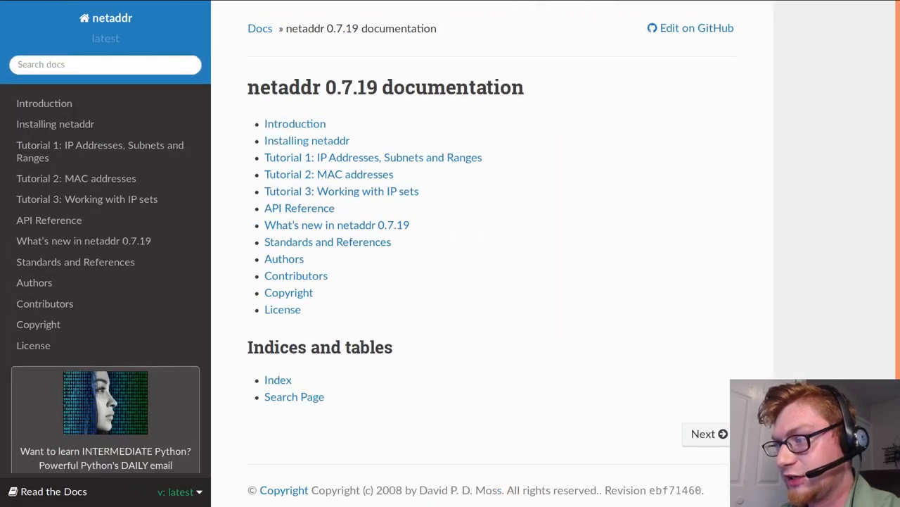
mouse_move(314, 126)
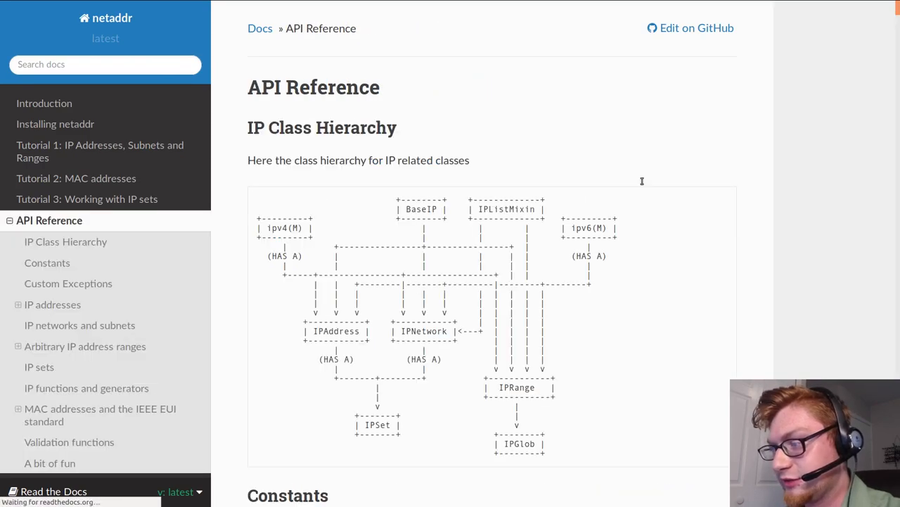
Step: Read the netaddr API Reference from IP networks through IPRange down to IP glob ranges
scroll(down, 3)
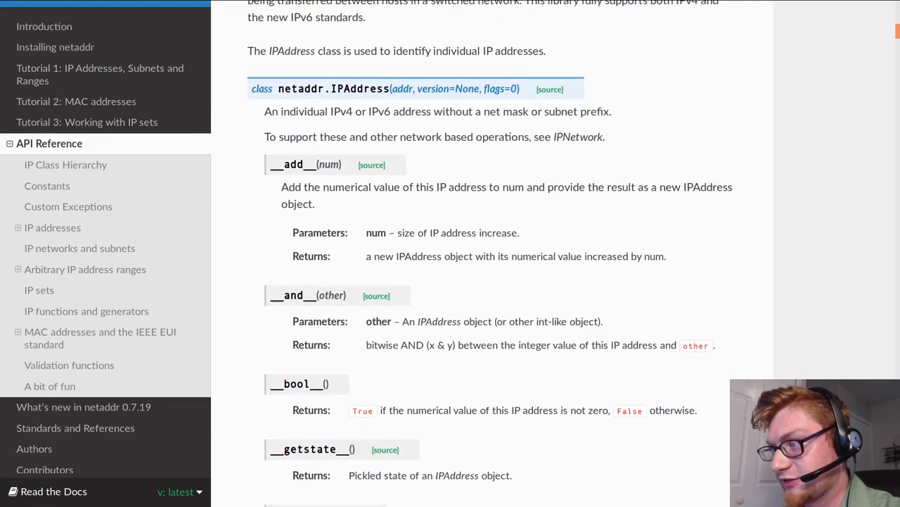
scroll(up, 3)
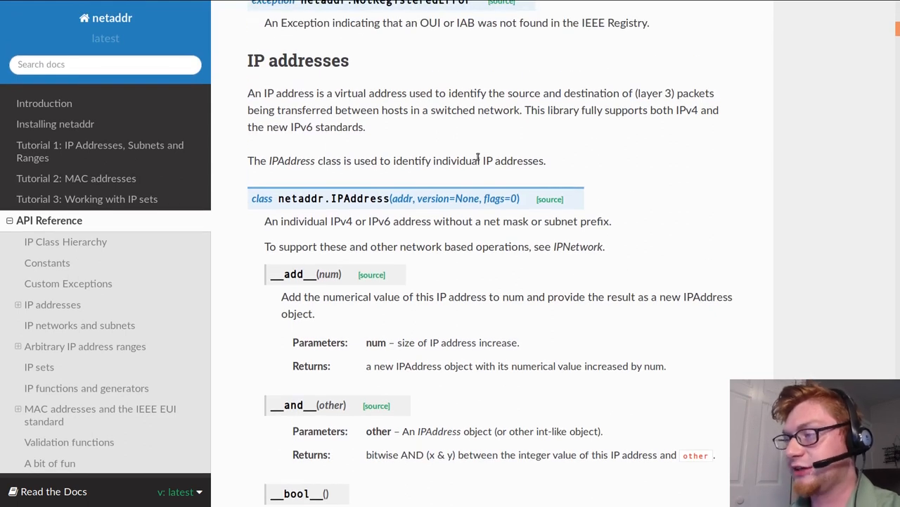
double_click(298, 61)
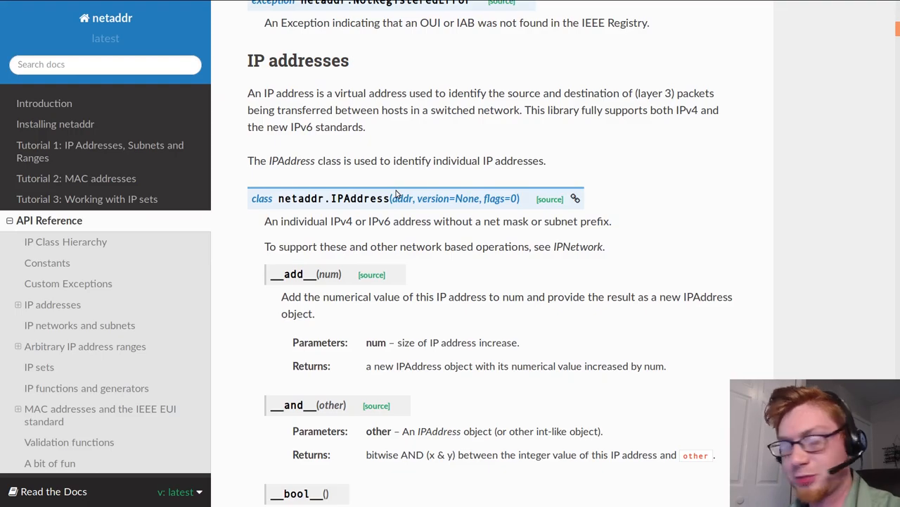
scroll(down, 3)
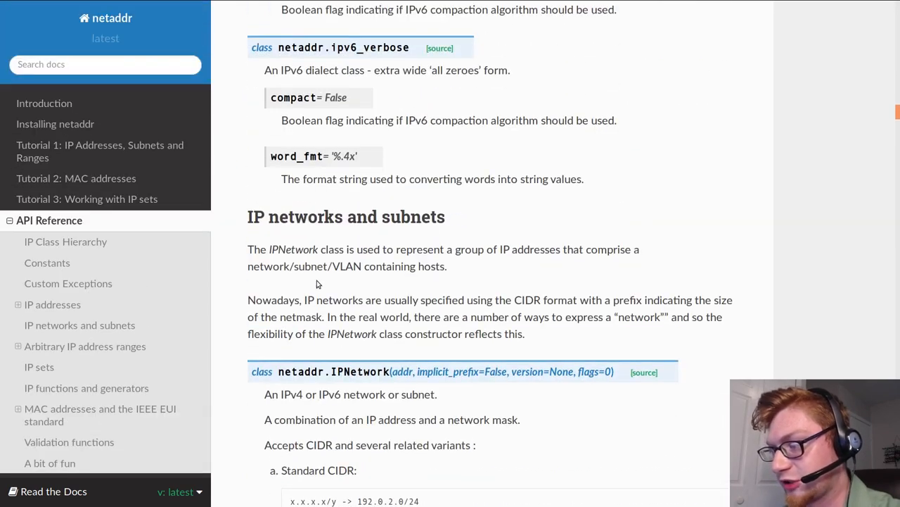
scroll(down, 3)
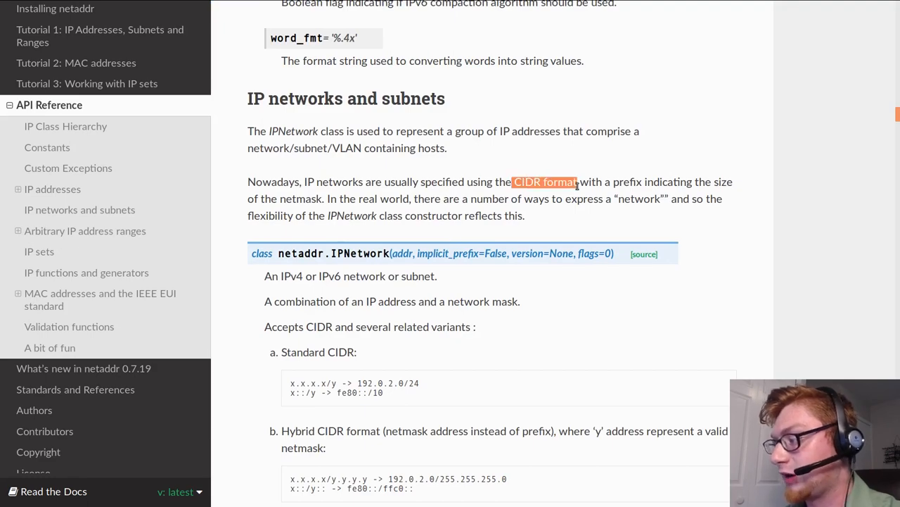
scroll(down, 3)
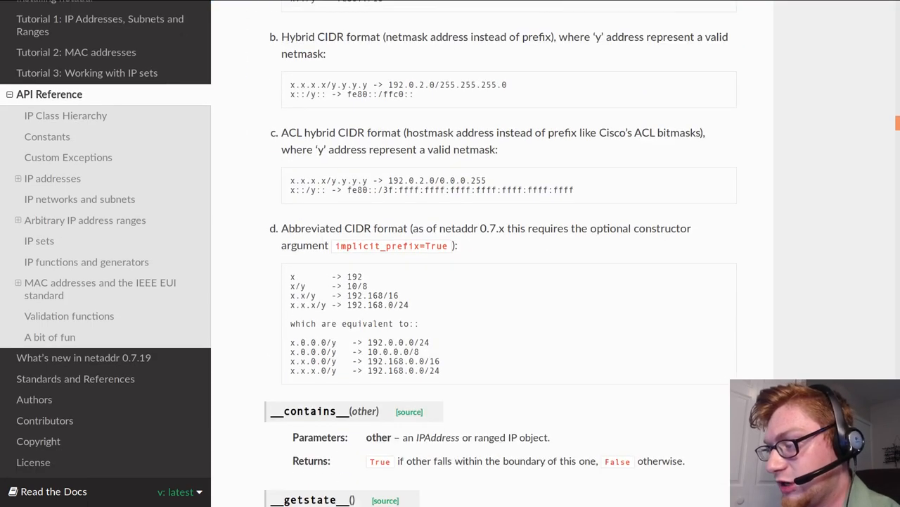
scroll(down, 3)
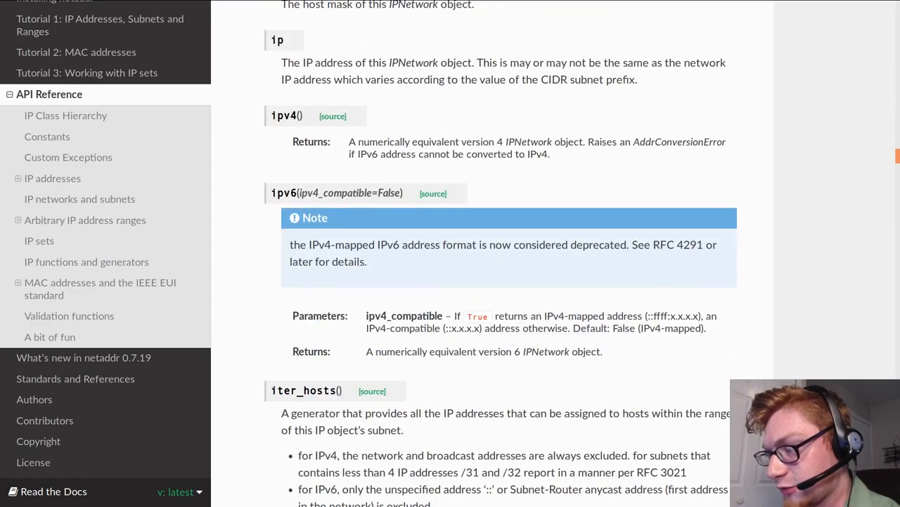
scroll(down, 3)
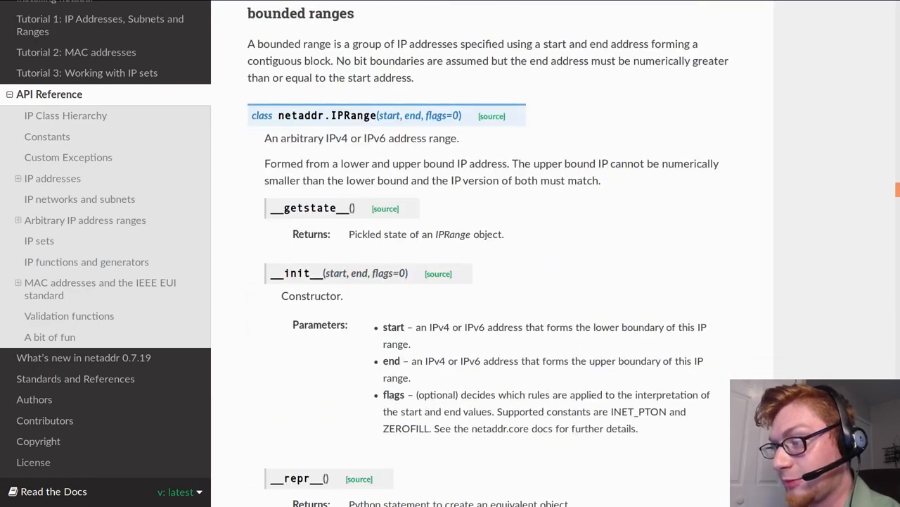
scroll(down, 3)
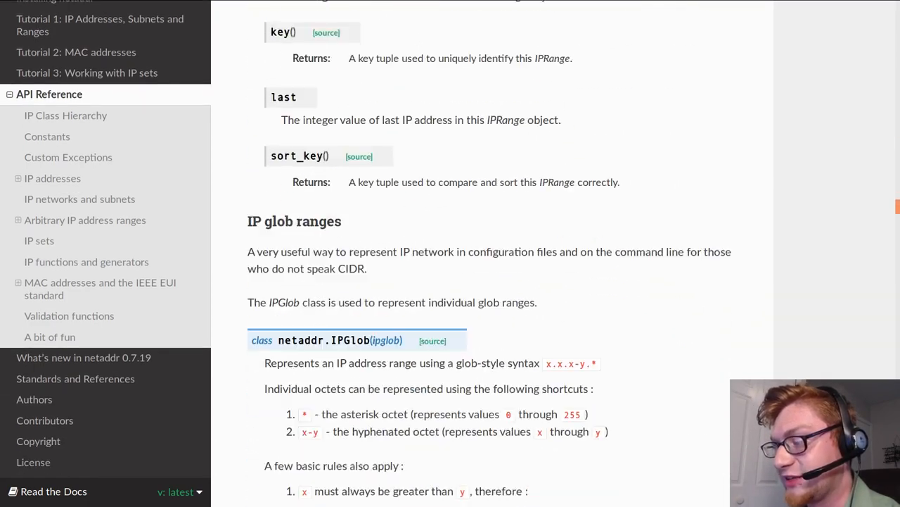
scroll(down, 3)
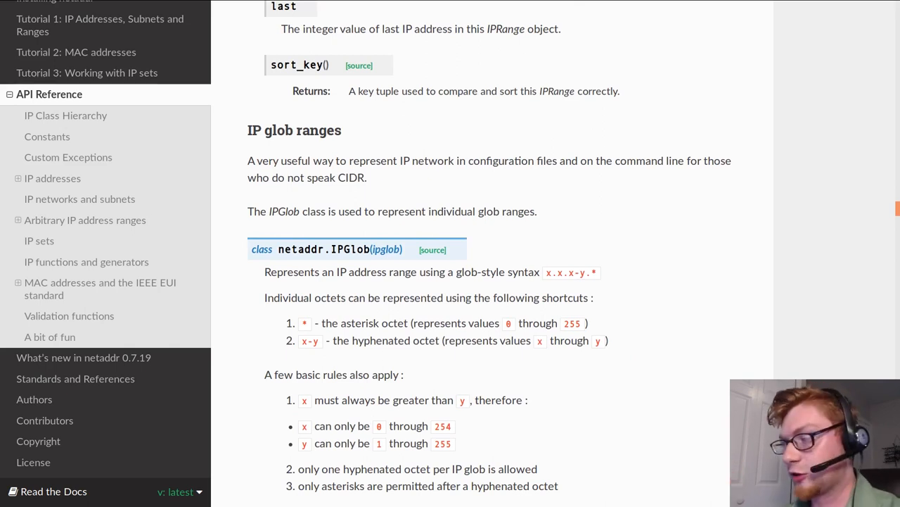
key(alt+Tab)
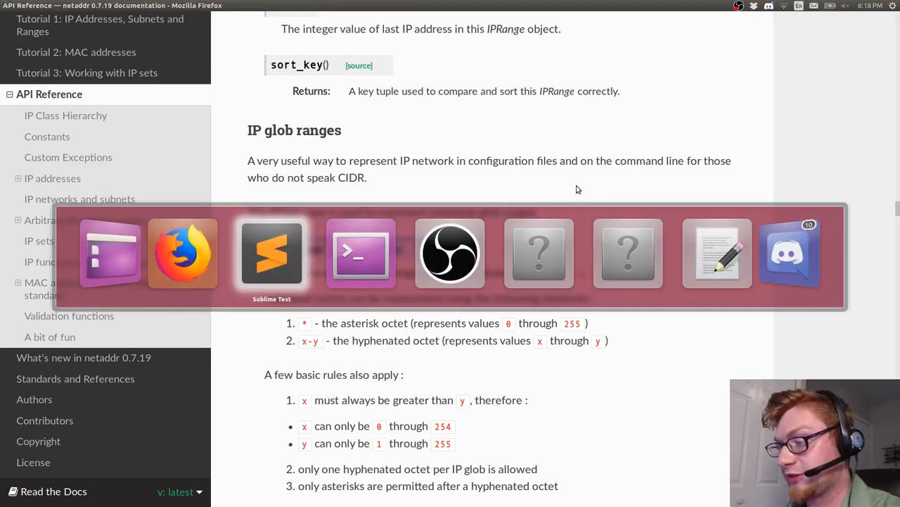
Step: Save a new file as solve.py with a python env shebang and 'from netaddr import'
click(272, 252)
text(solve.py)
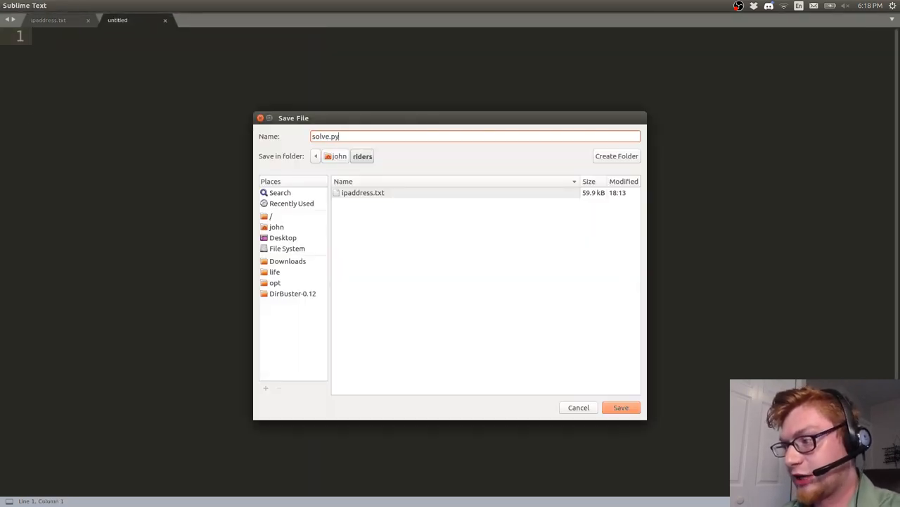
click(620, 407)
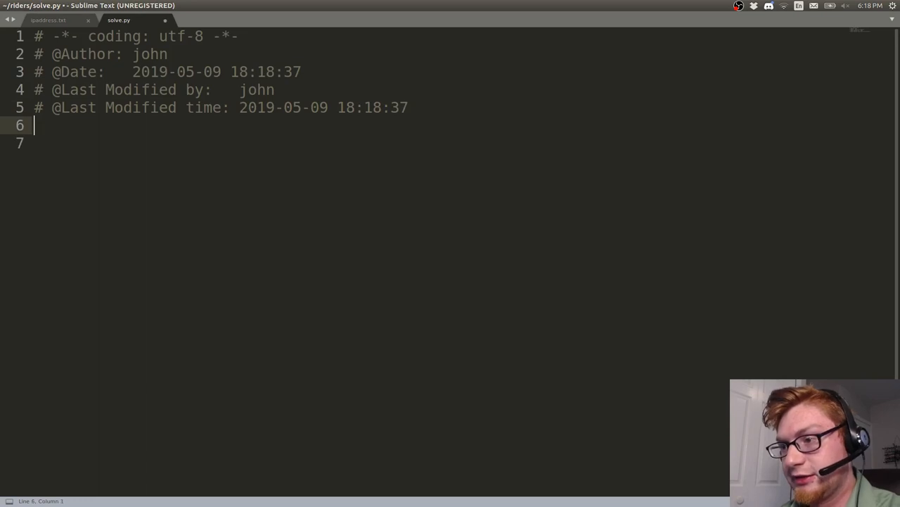
text(#!/usr/b)
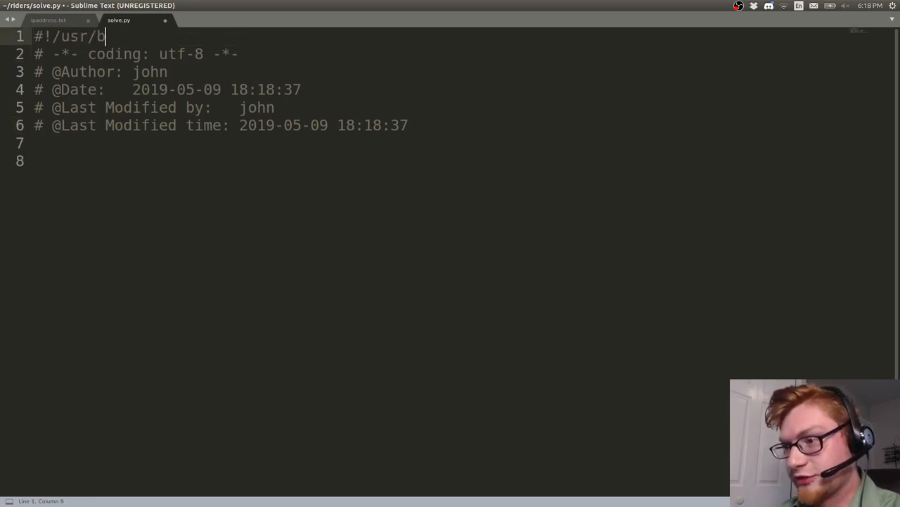
text(in/env python3)
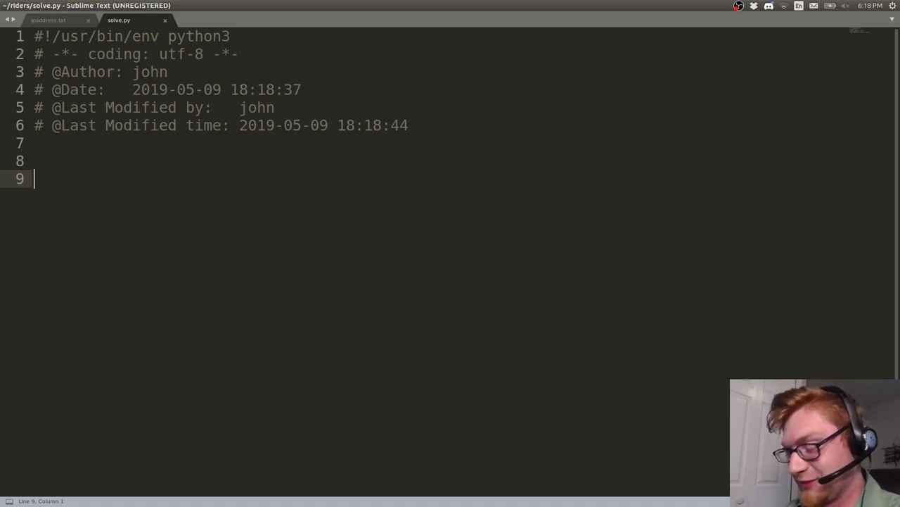
text(from netaddr)
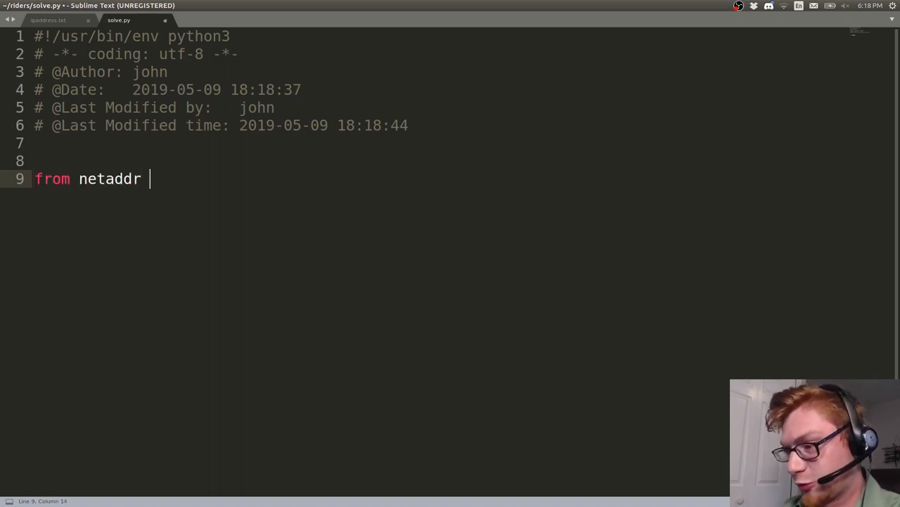
text(import *)
text(open(')
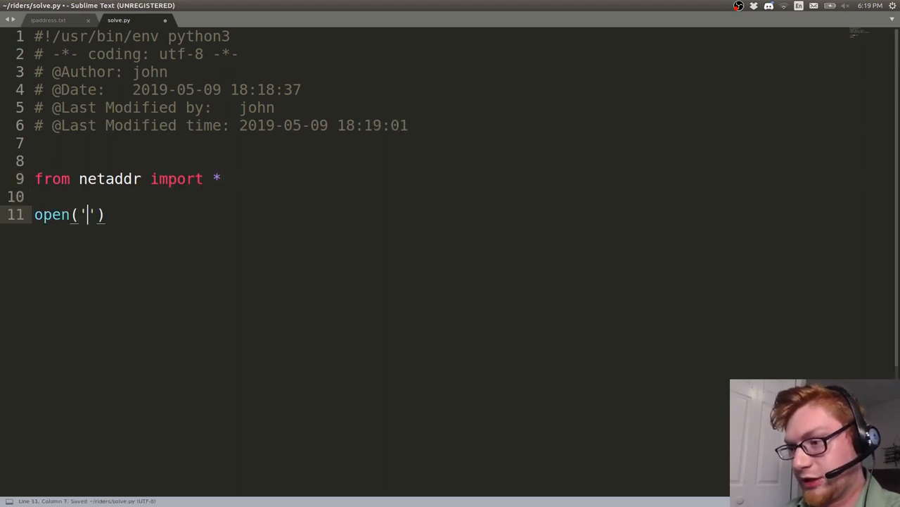
Step: Open ipaddress.txt as handle, read a line, and loop printing each line
text(with)
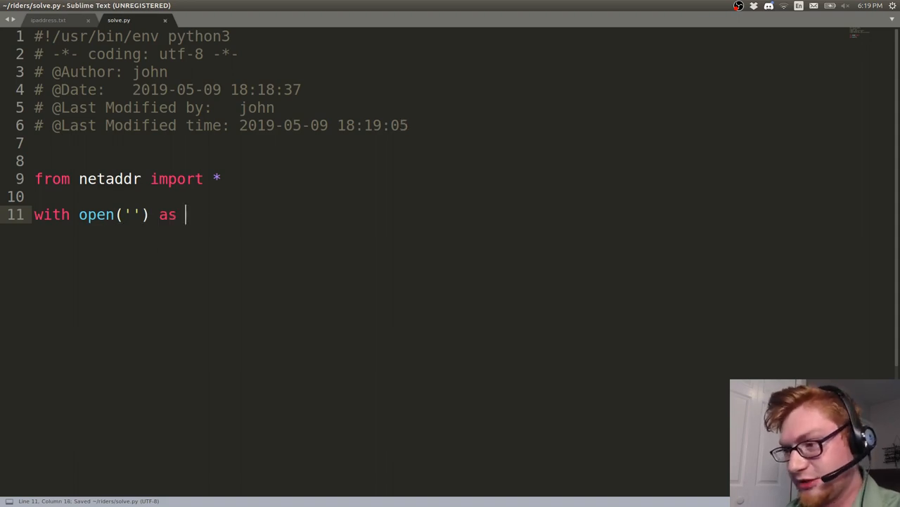
text(ipaddres)
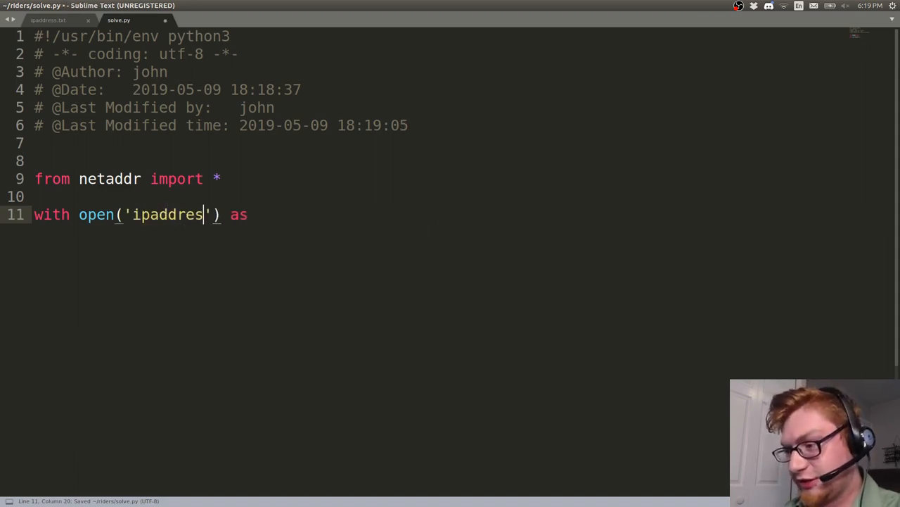
text(s.txt') as handle:)
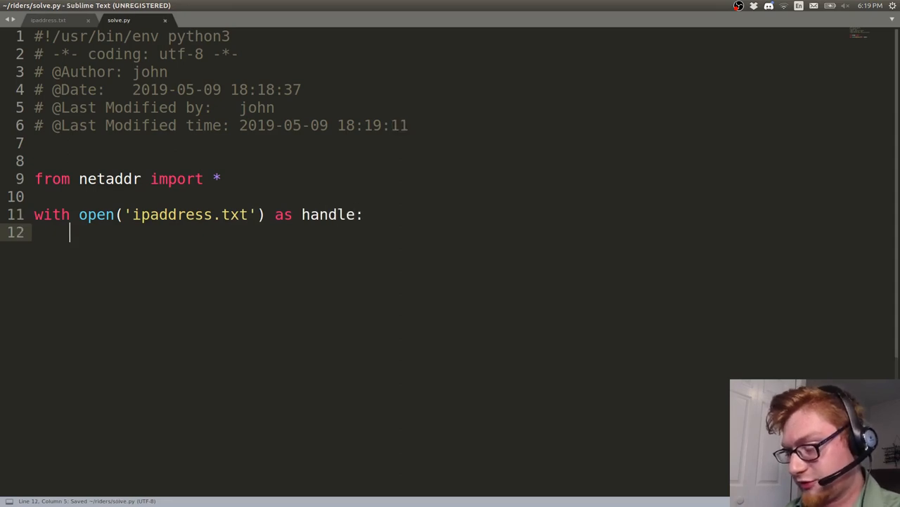
text(ip_addr)
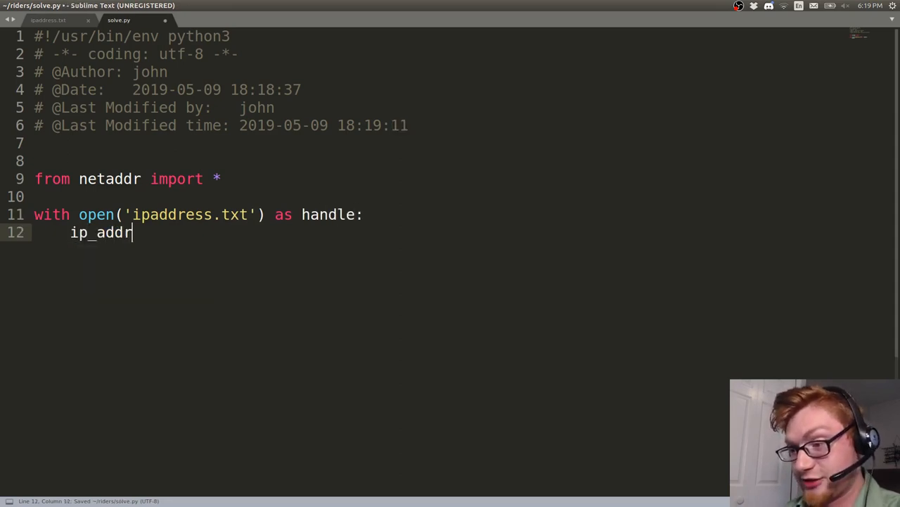
text(esses=)
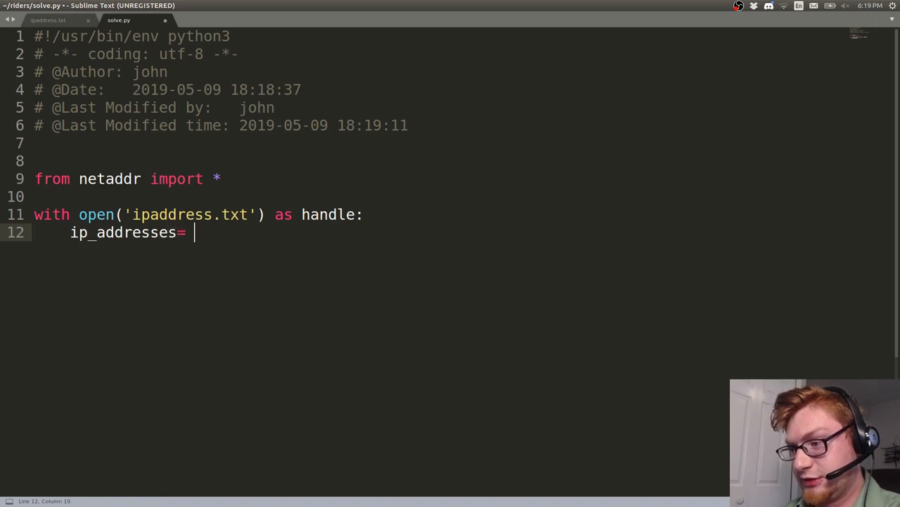
text(handle.readl)
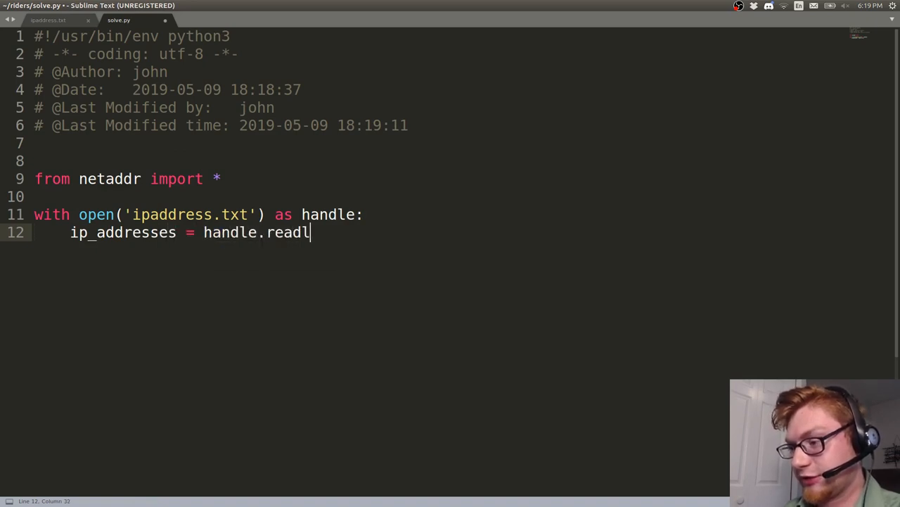
text(ine())
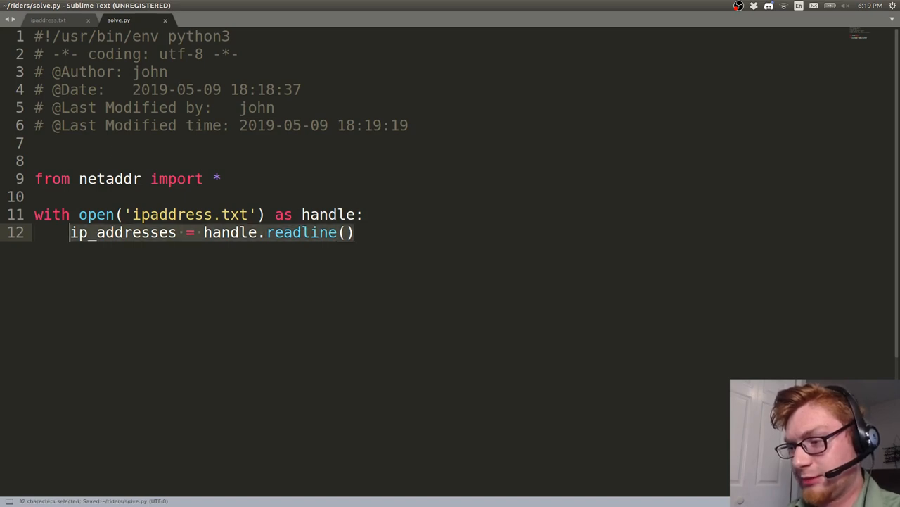
text(for)
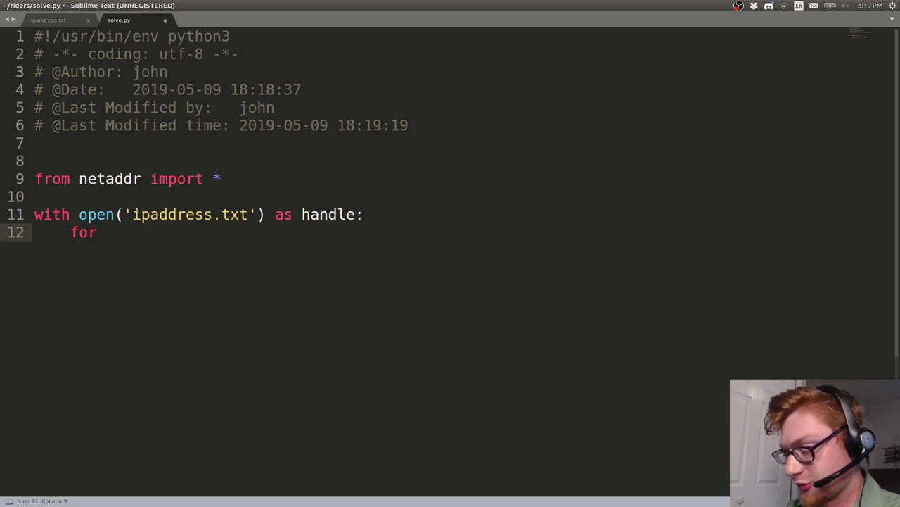
text(line in handle:)
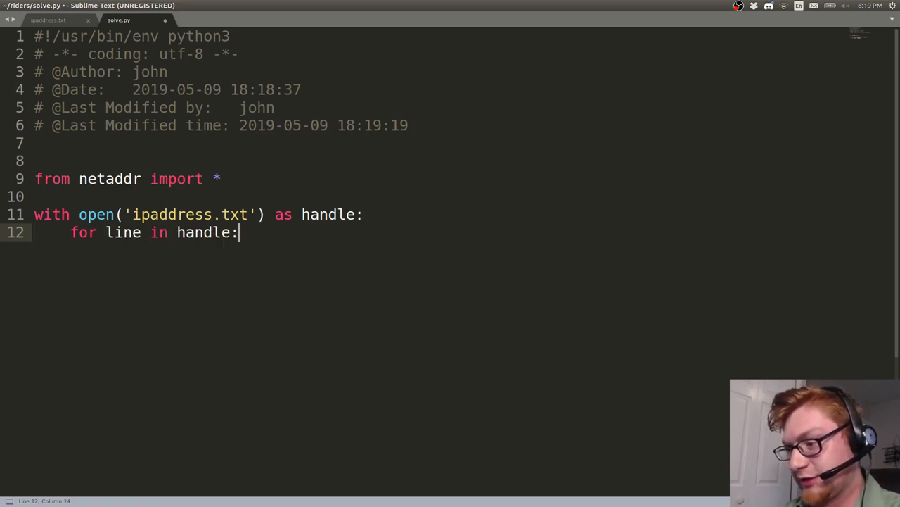
text(print(line))
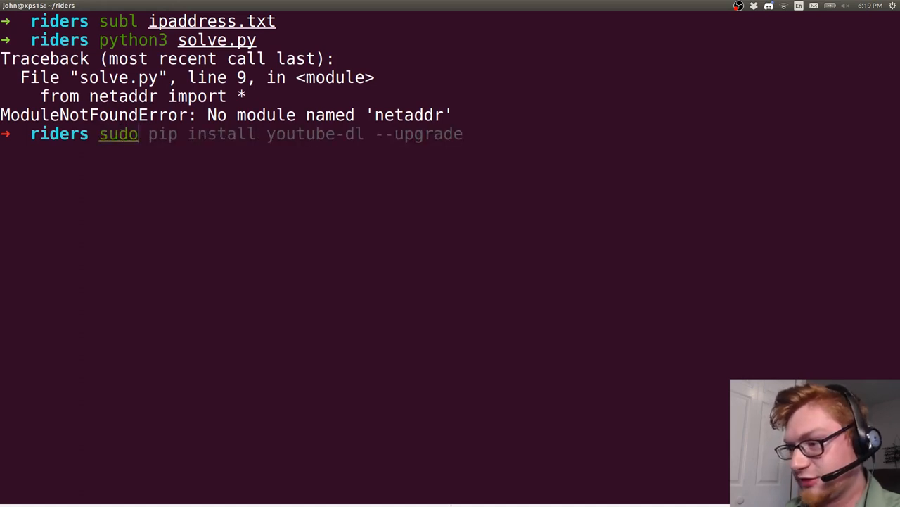
Step: Enter 'pip3 install netaddr' in the terminal to install the missing module
text(pip3 insta)
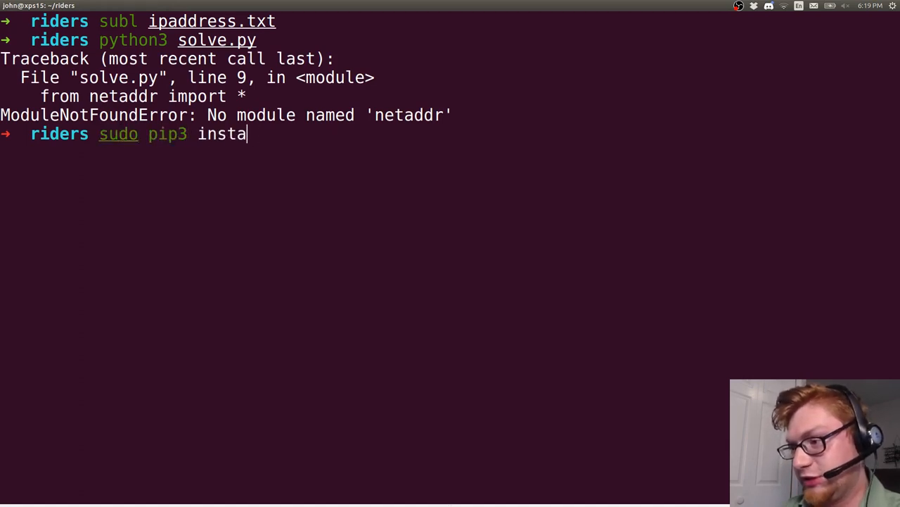
text(ll netaddr)
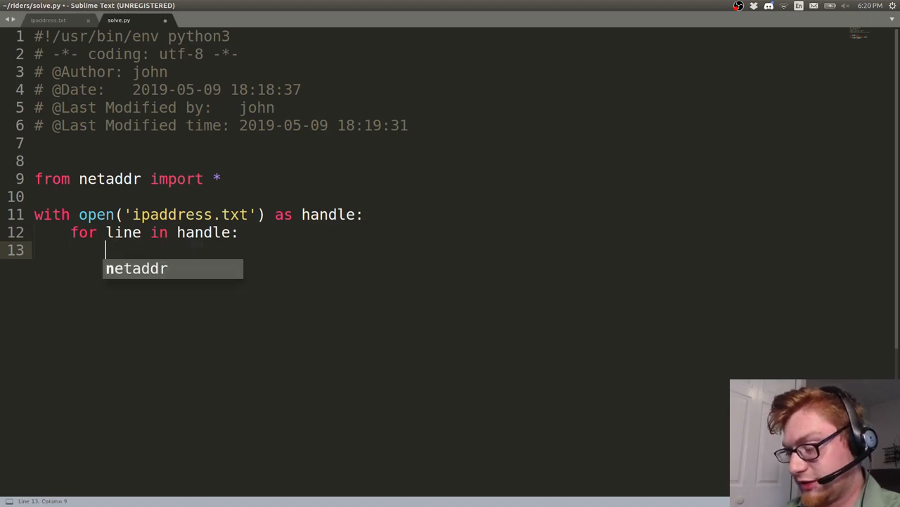
Step: Split each line on ',' into ip_address and ip_network
text(ip_address)
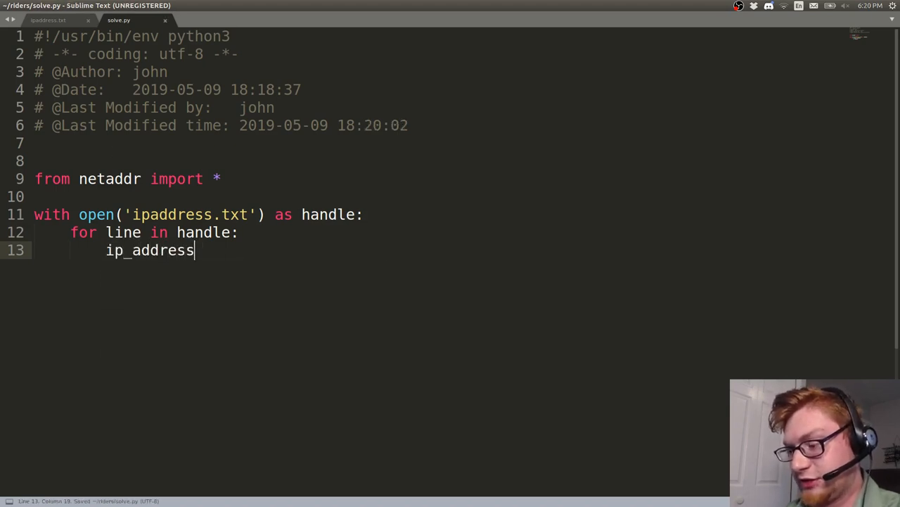
text(, ip_network)
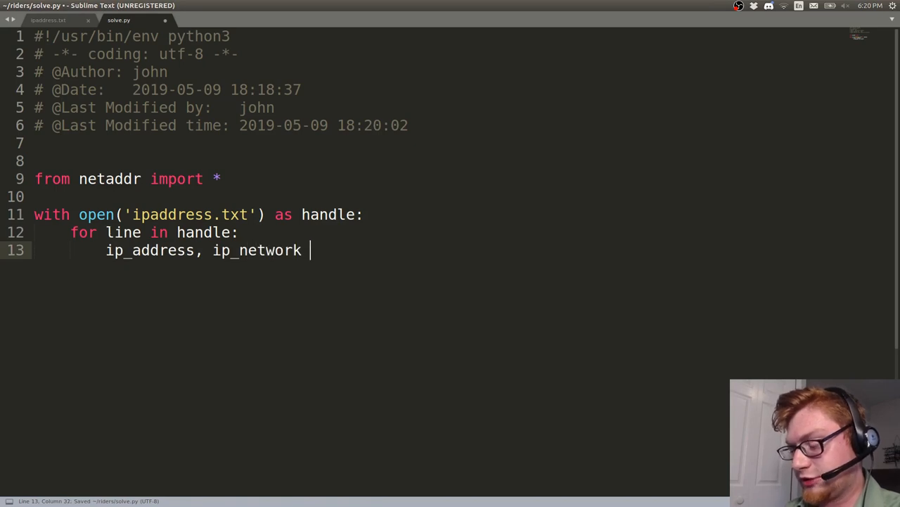
text(= line.s)
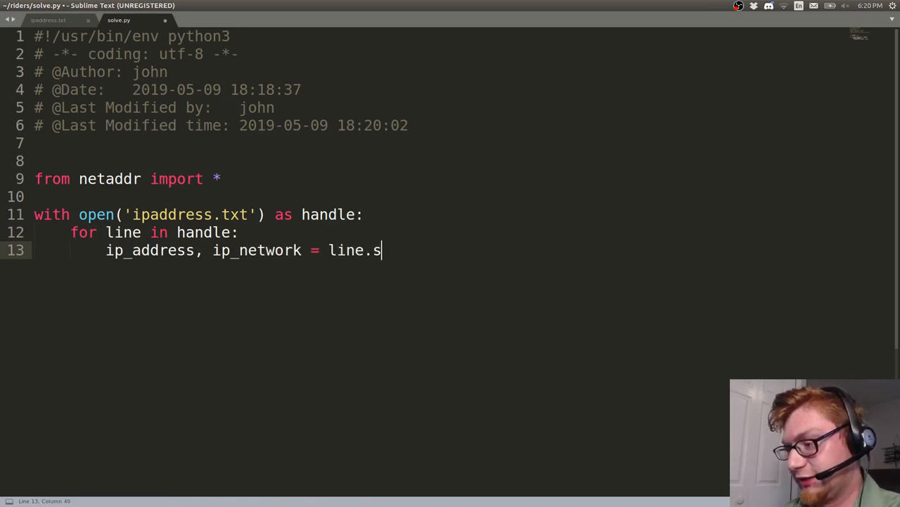
text(plit(','))
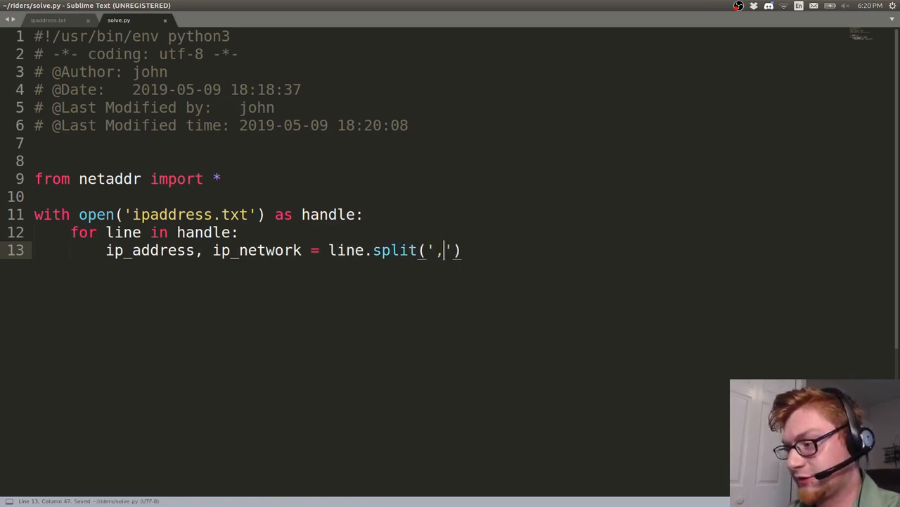
Step: Draft a print of the stripped address and network values, then delete the old print line
text(print())
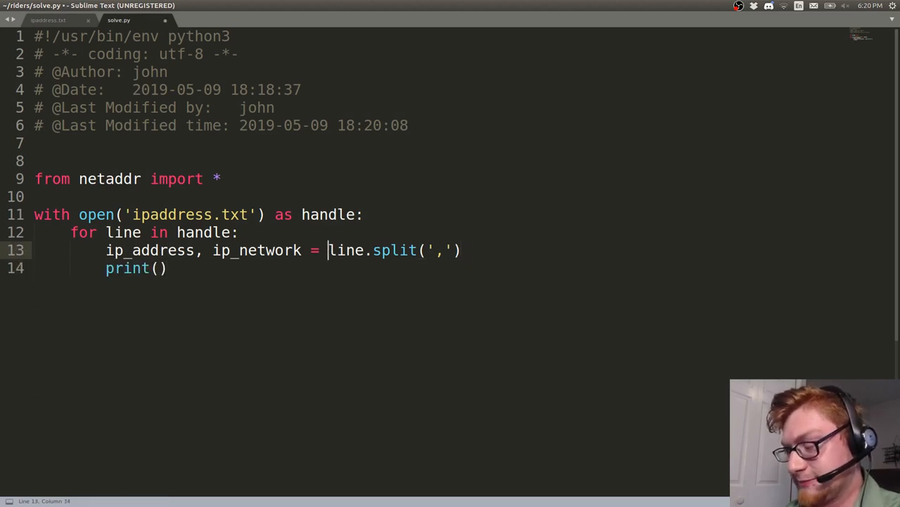
text([ x.)
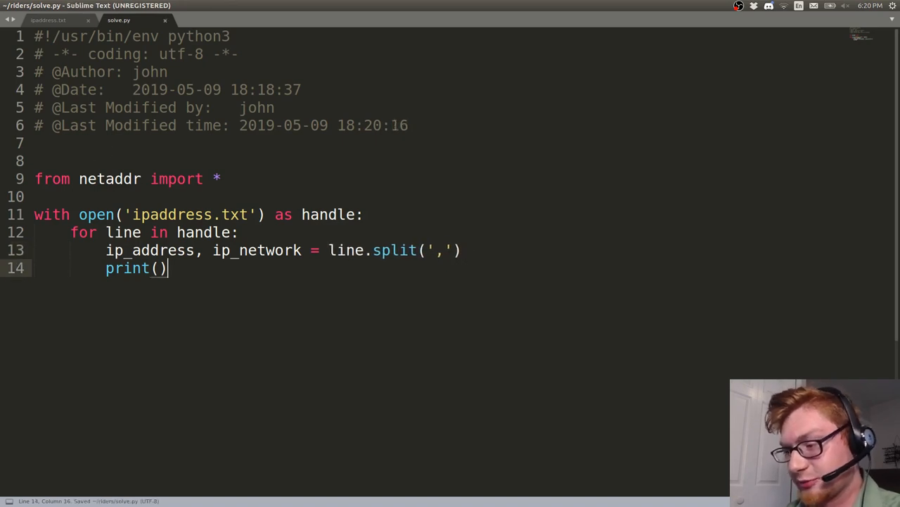
text(ip_address, ip_network)
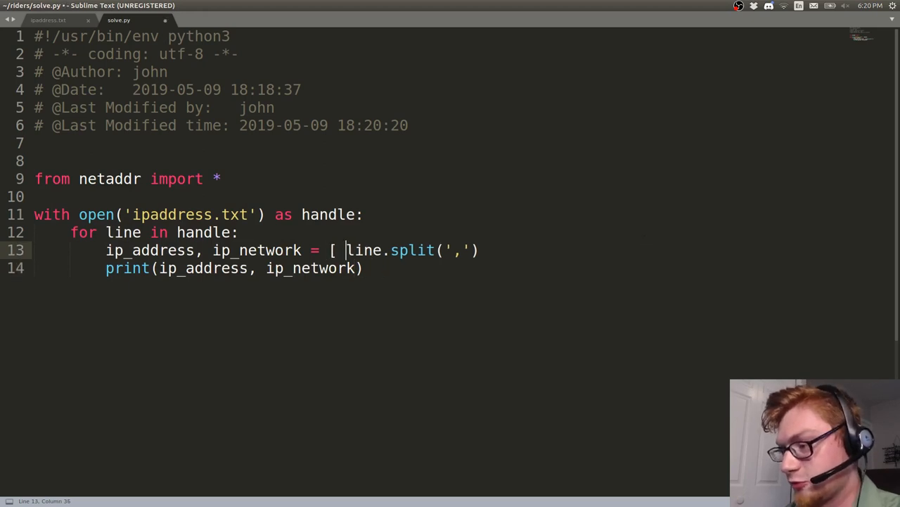
text(x.strip)
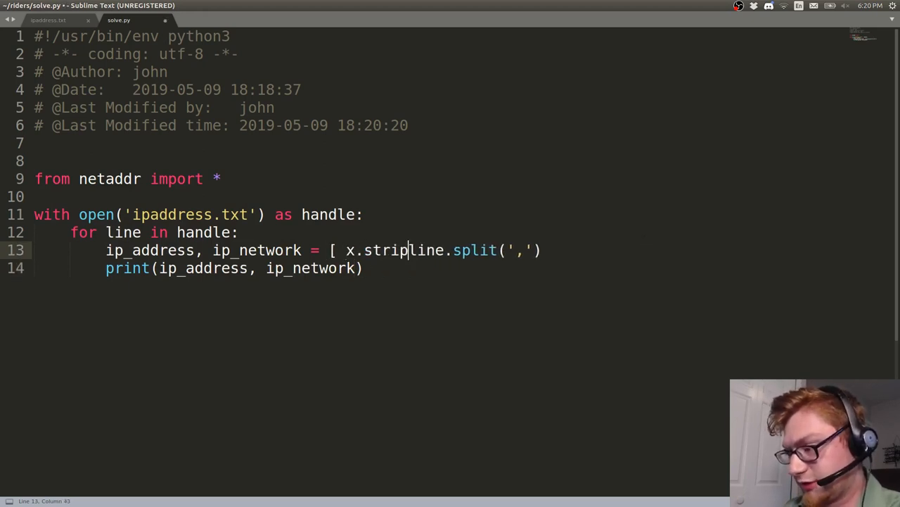
text(() or)
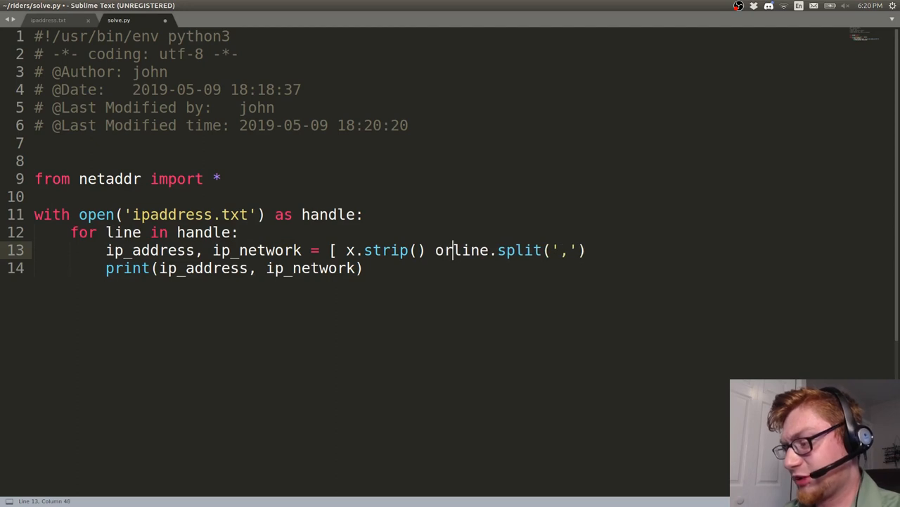
text(for x)
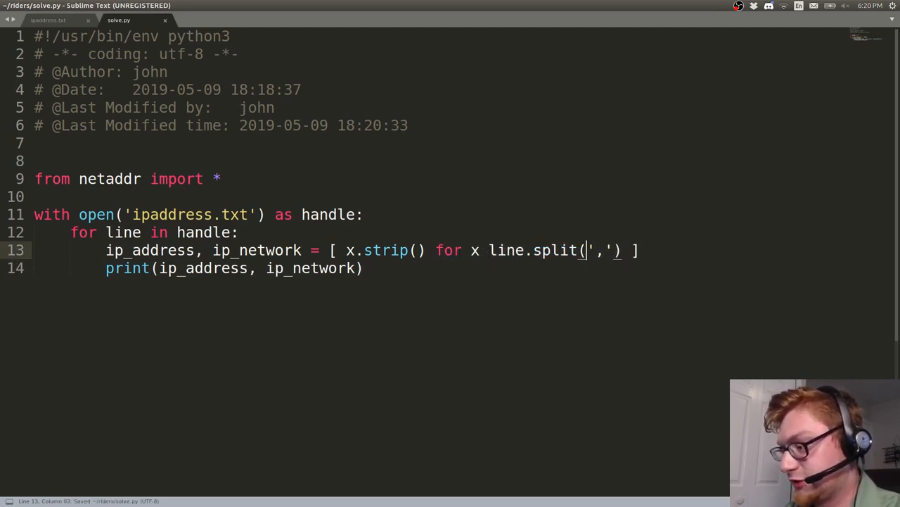
text(in)
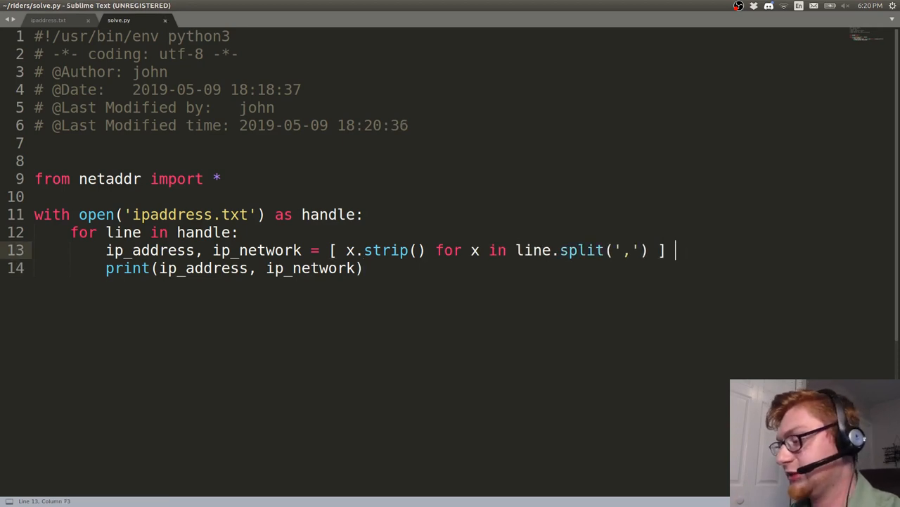
key(BackSpace)
text(ip_network = ip_network.strip())
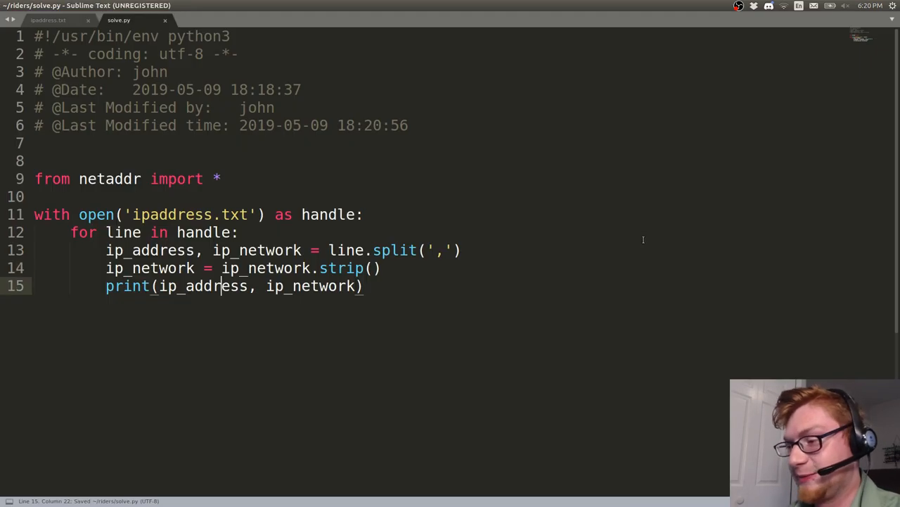
key(ctrl+shift+k)
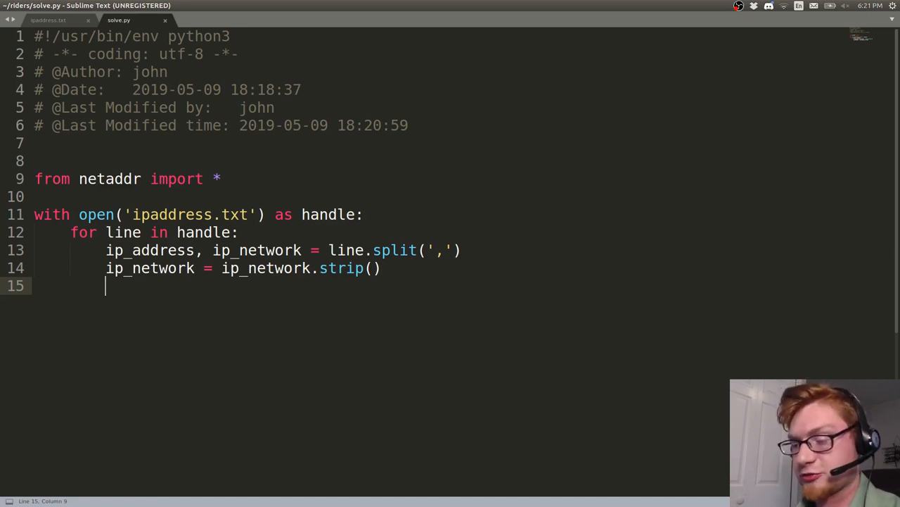
Step: Add 'if IPAddress(ip_address) in IPNetwork(ip_network):' and start printing ip_address inside it
text(IPAdd)
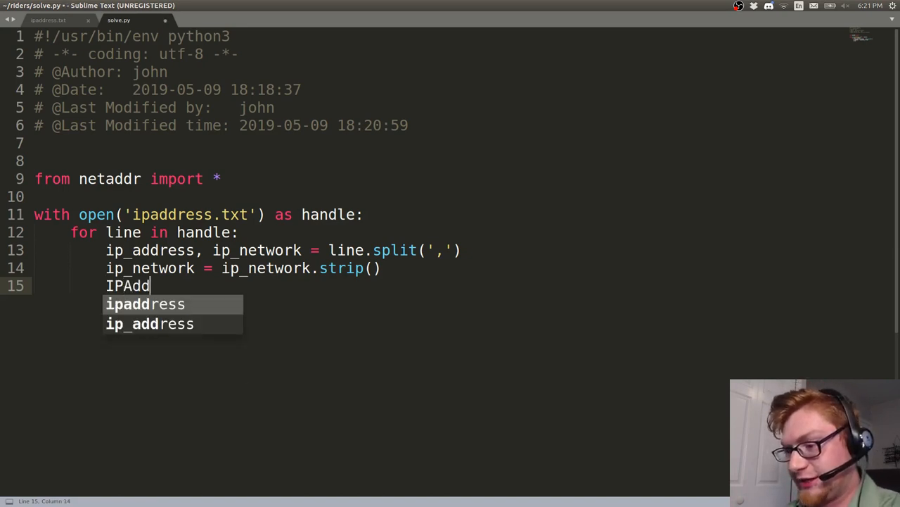
text(ress(ip))
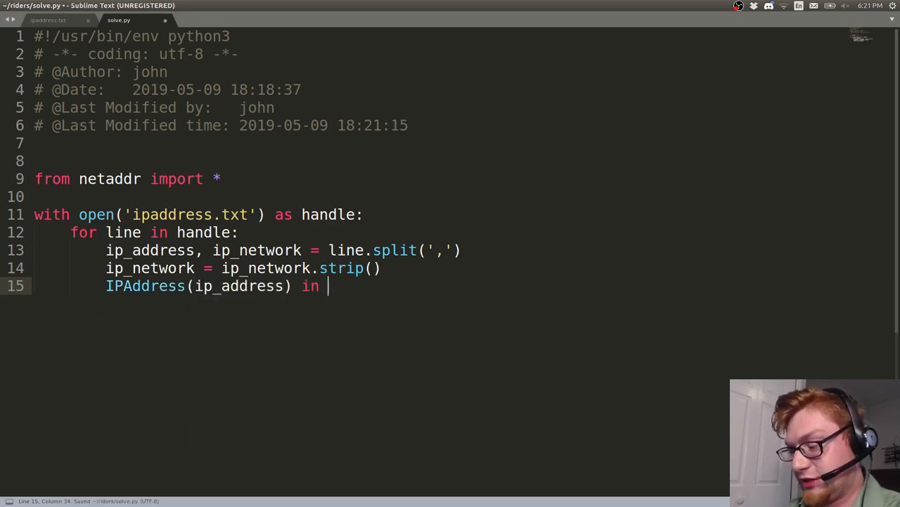
text(IPNetwork(ip_network)
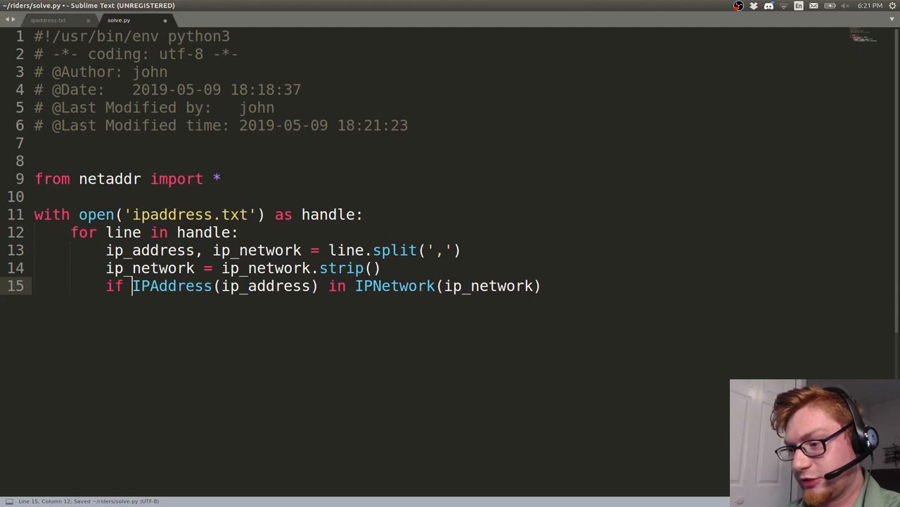
text(:)
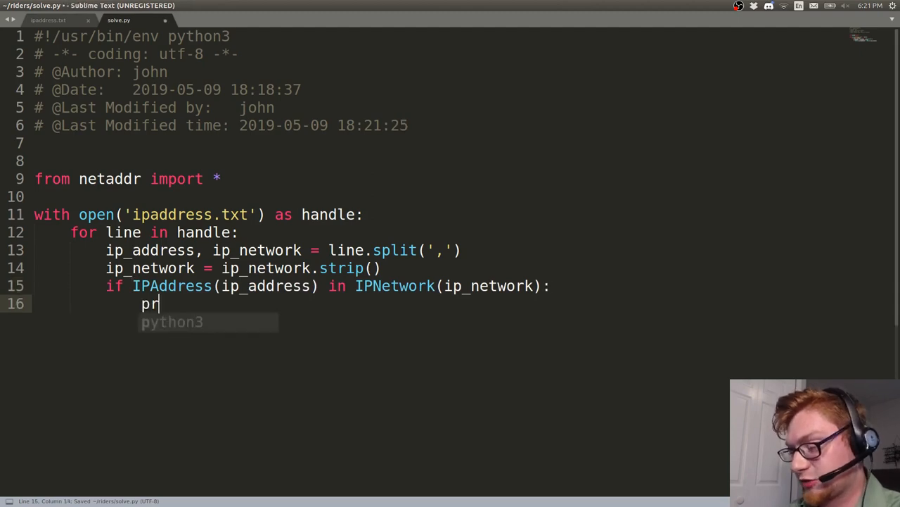
text(int(ip_addre)
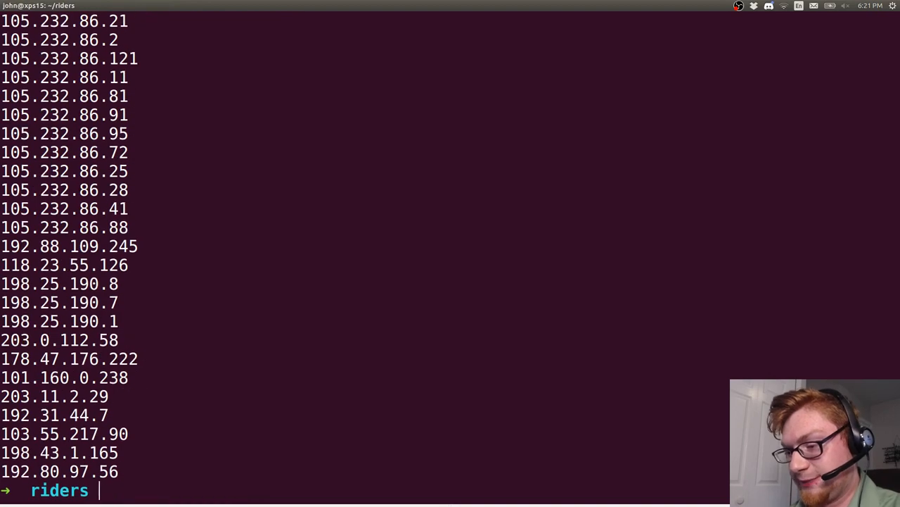
Step: Run python3 solve.py and pipe its output to wc to count the matches
text(python3 solve.py)
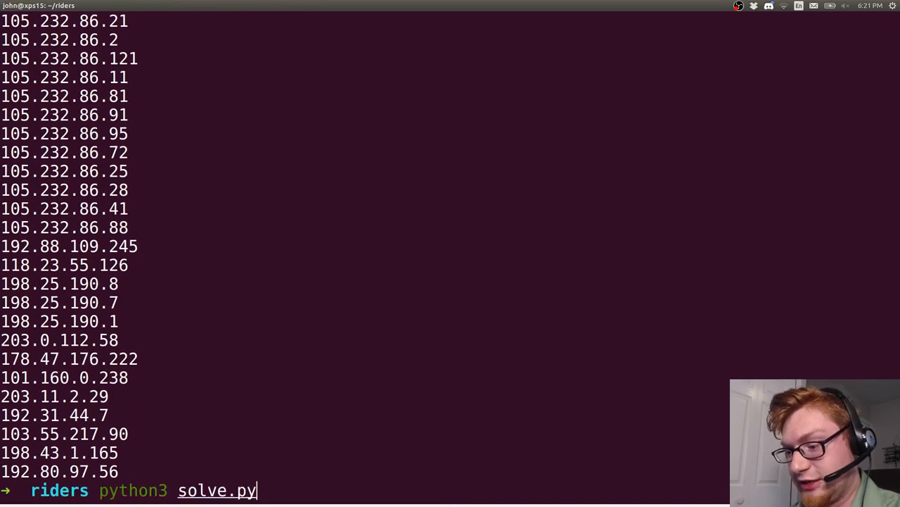
text(| wc)
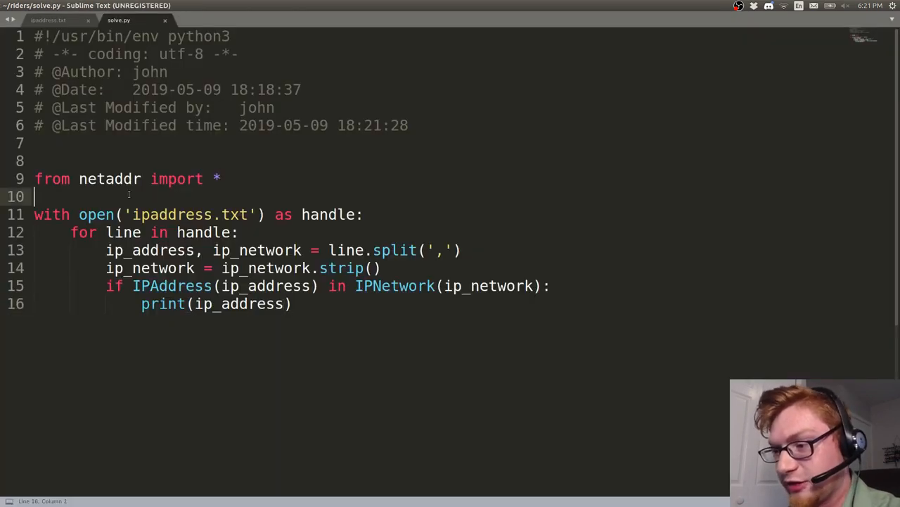
Step: Initialize count = 0, add count += 1 for each match, and print count after the loop
text(count = 0)
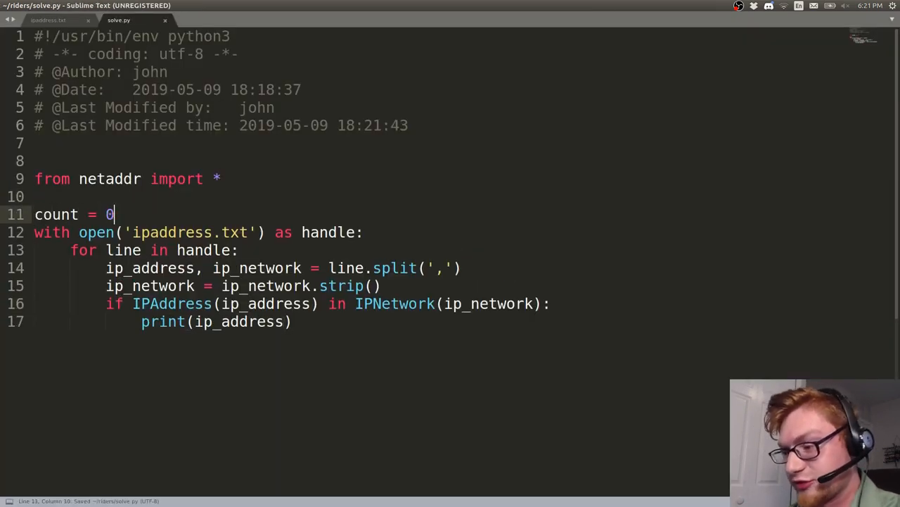
text(c)
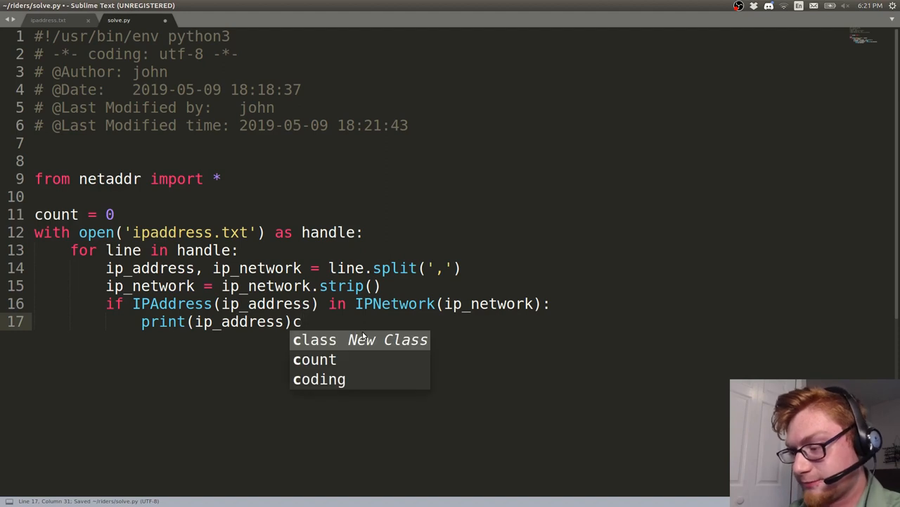
text(count += 1)
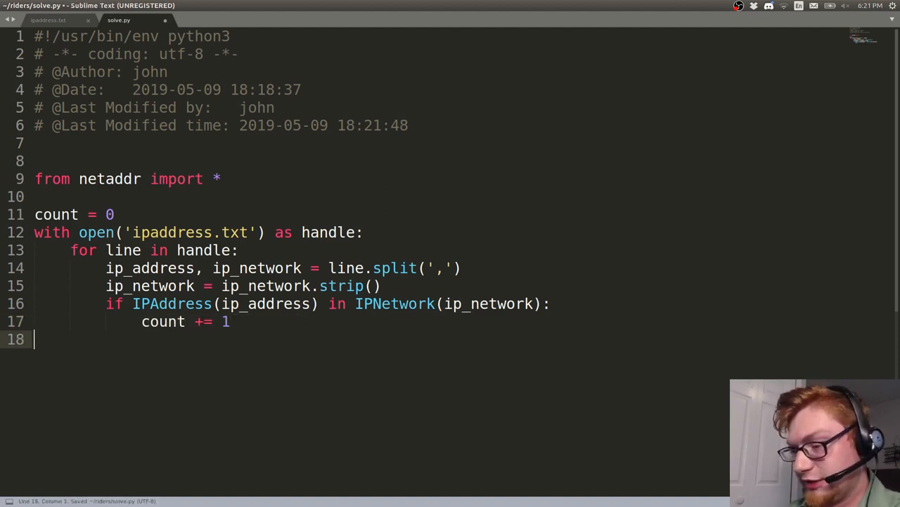
text(print())
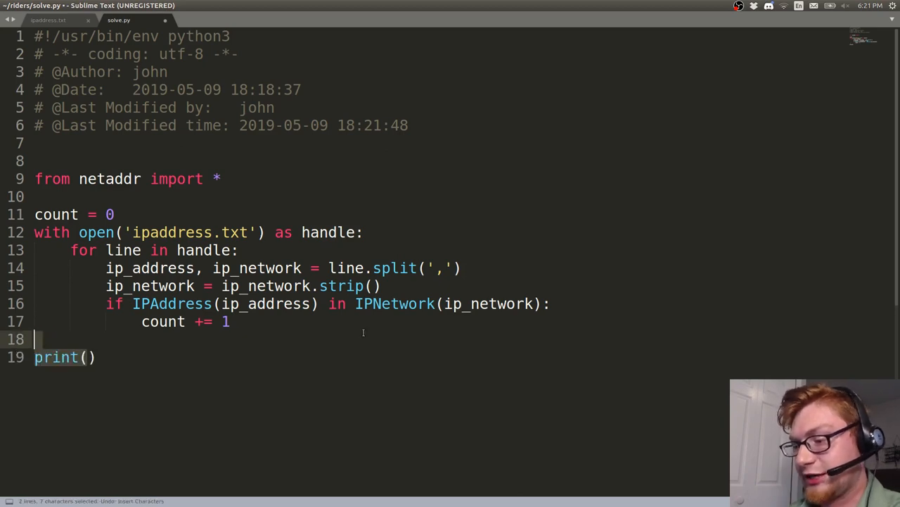
text(count)
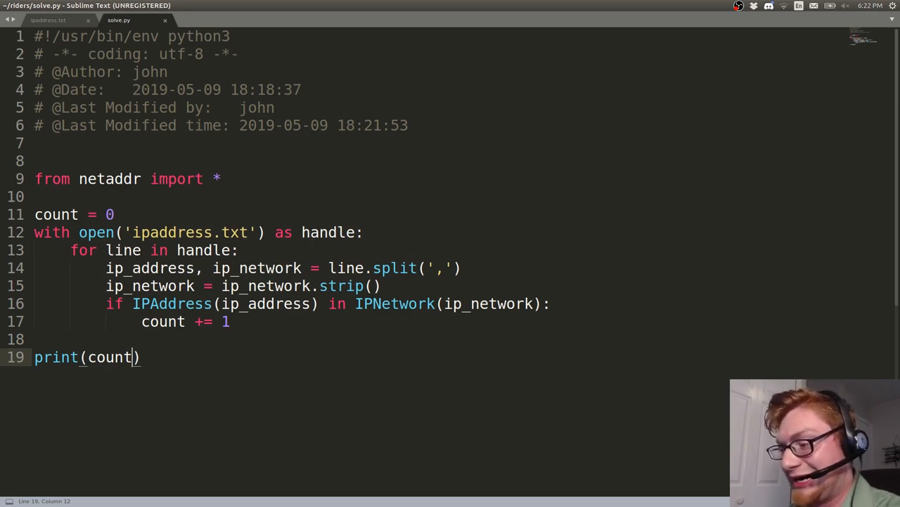
key(alt+Tab)
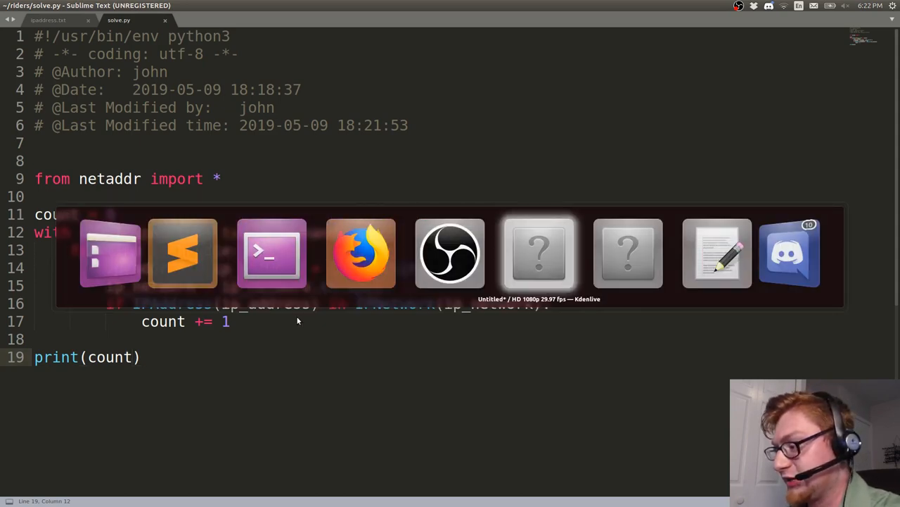
Step: Open the 100-point Networks challenge on the Rough Riders CTF page in Firefox
key(Escape)
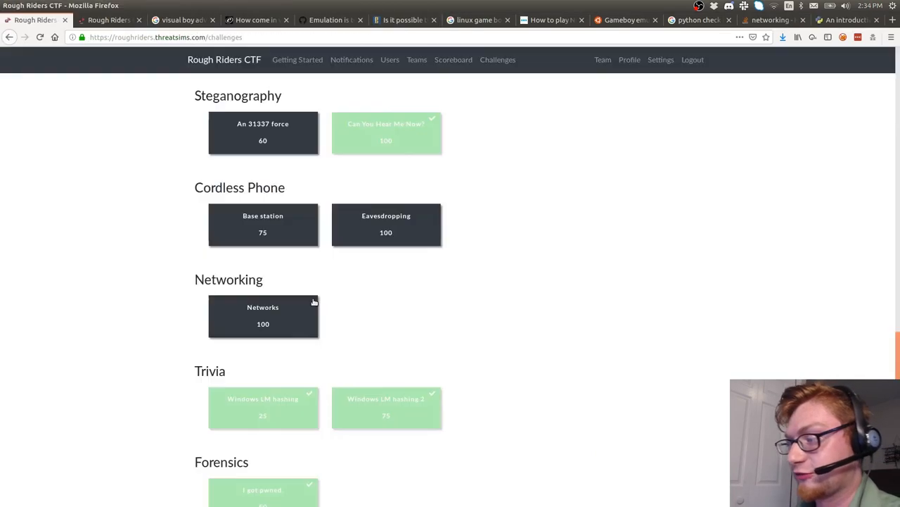
click(263, 316)
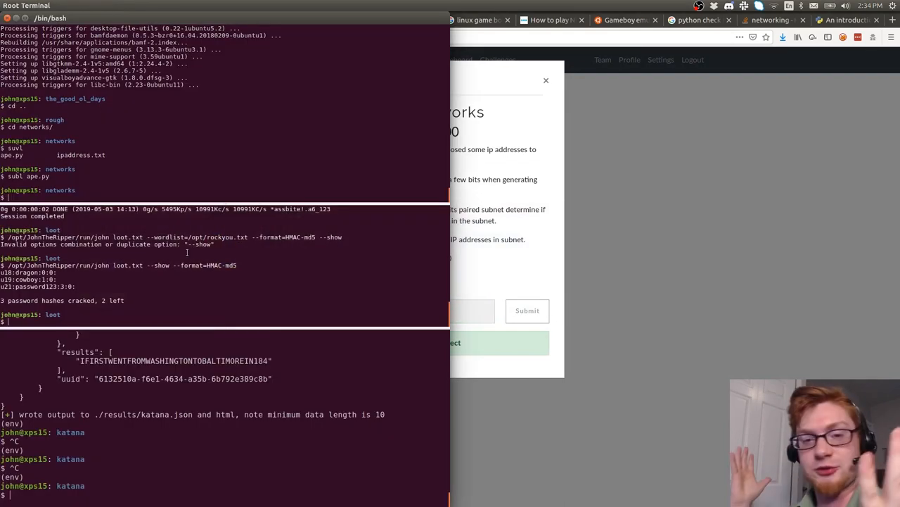
text(nano fla)
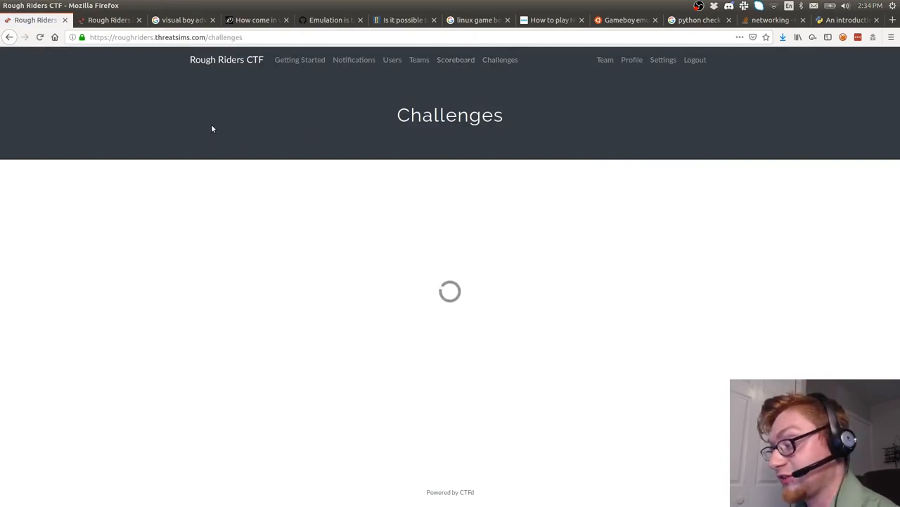
mouse_move(514, 155)
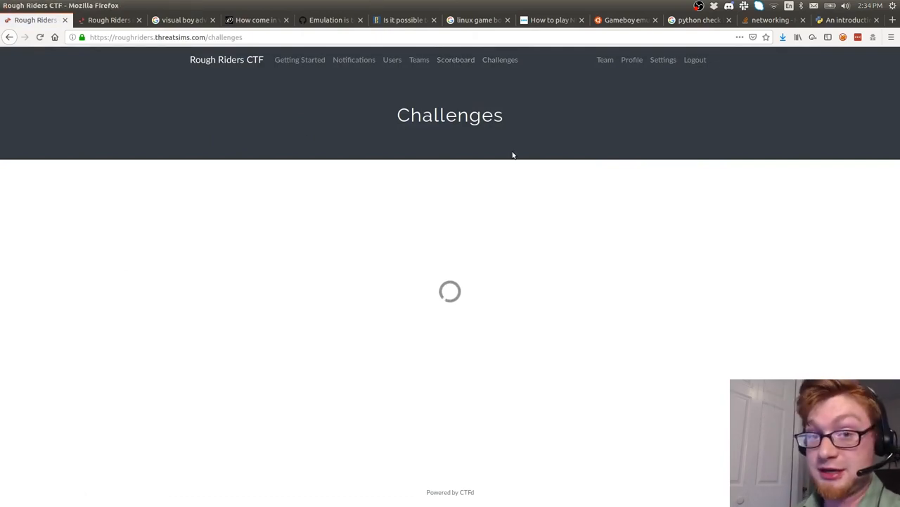